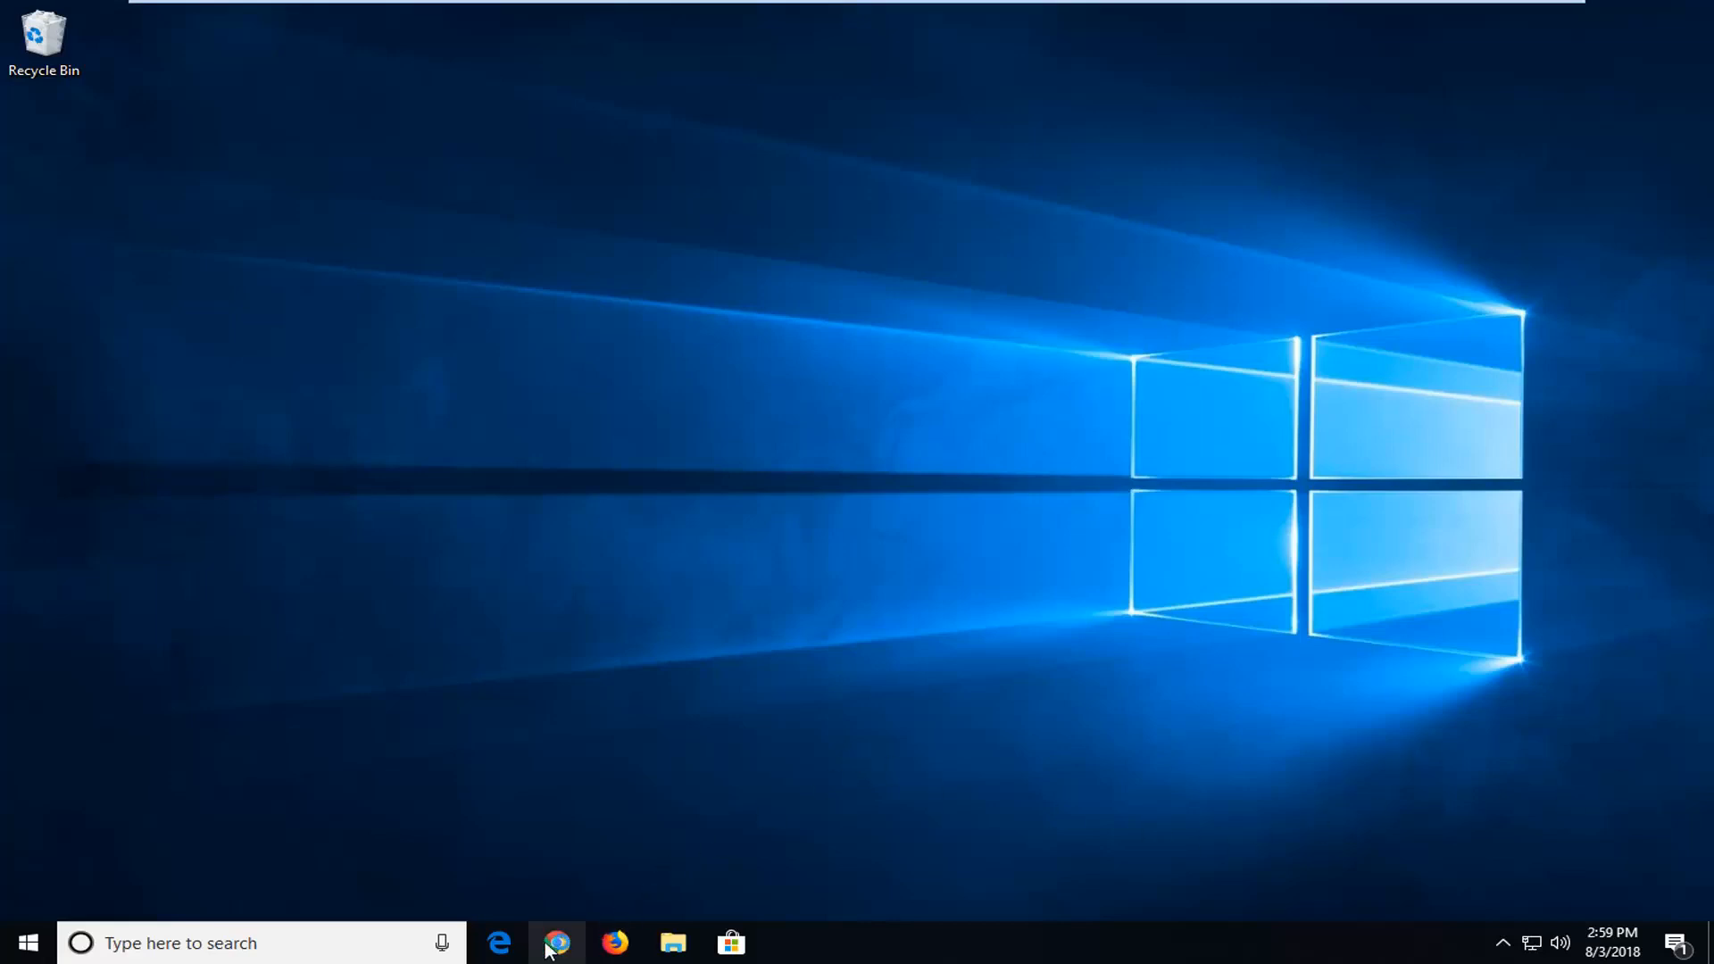
Step: Search Google in Chrome for 'qt5core.dll download'
{"action": "left_click", "coordinate": [557, 943]}
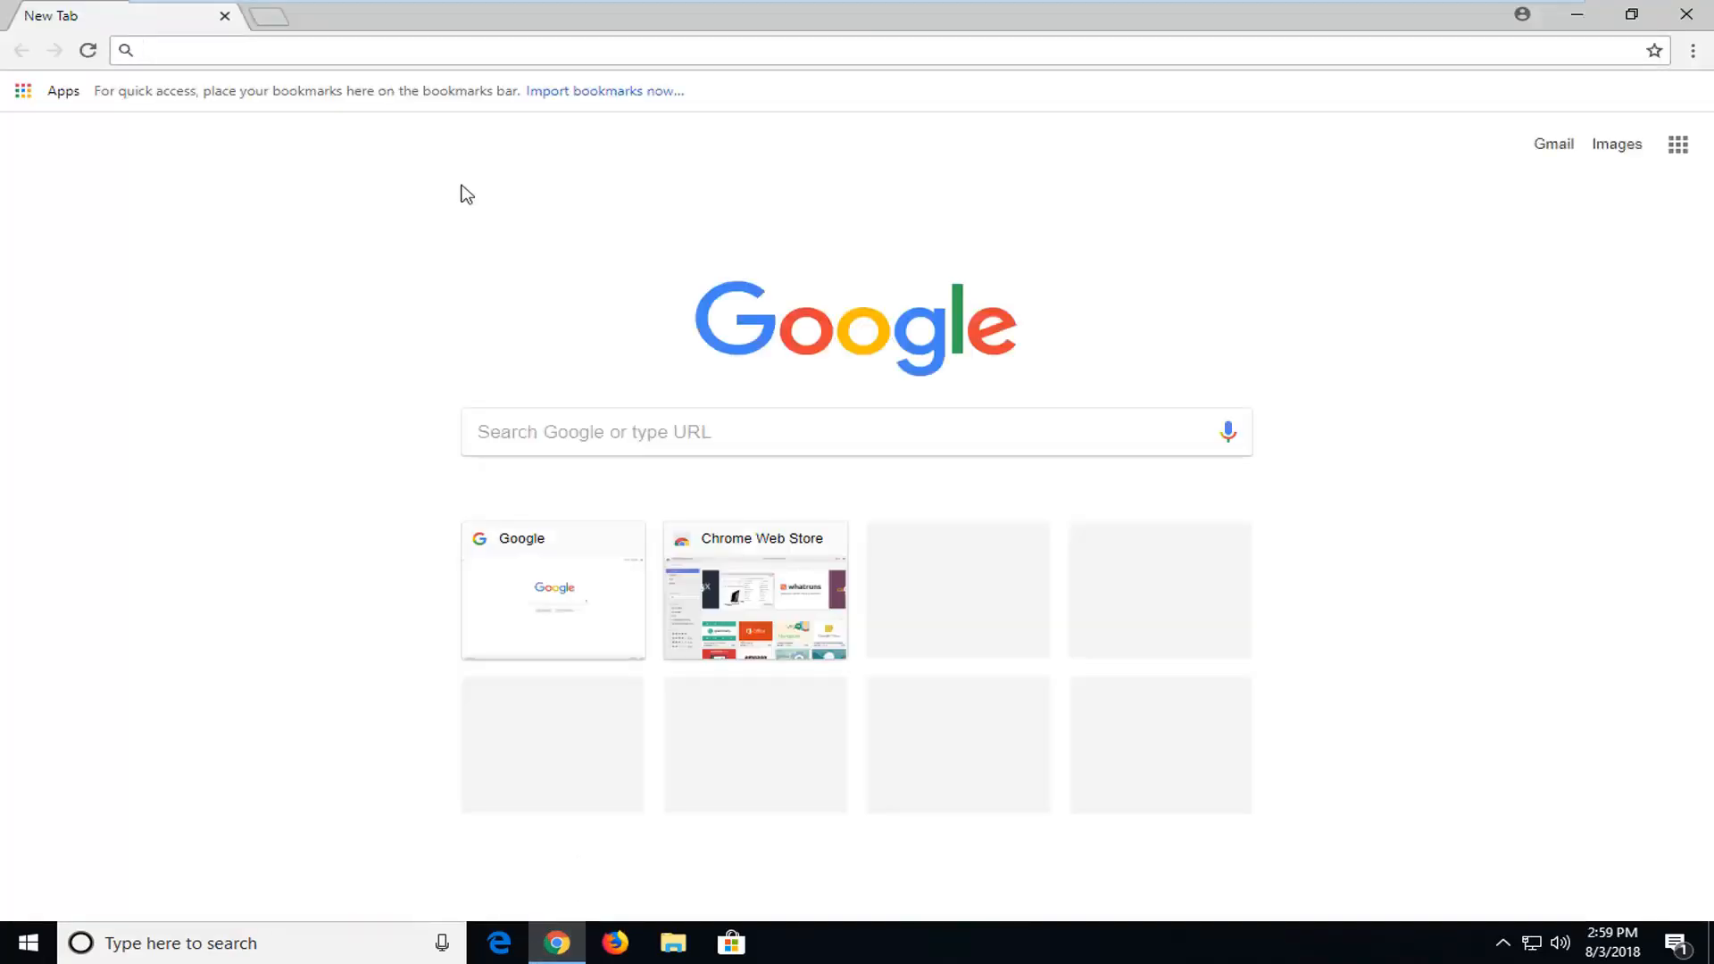
{"action": "type", "text": "google.com"}
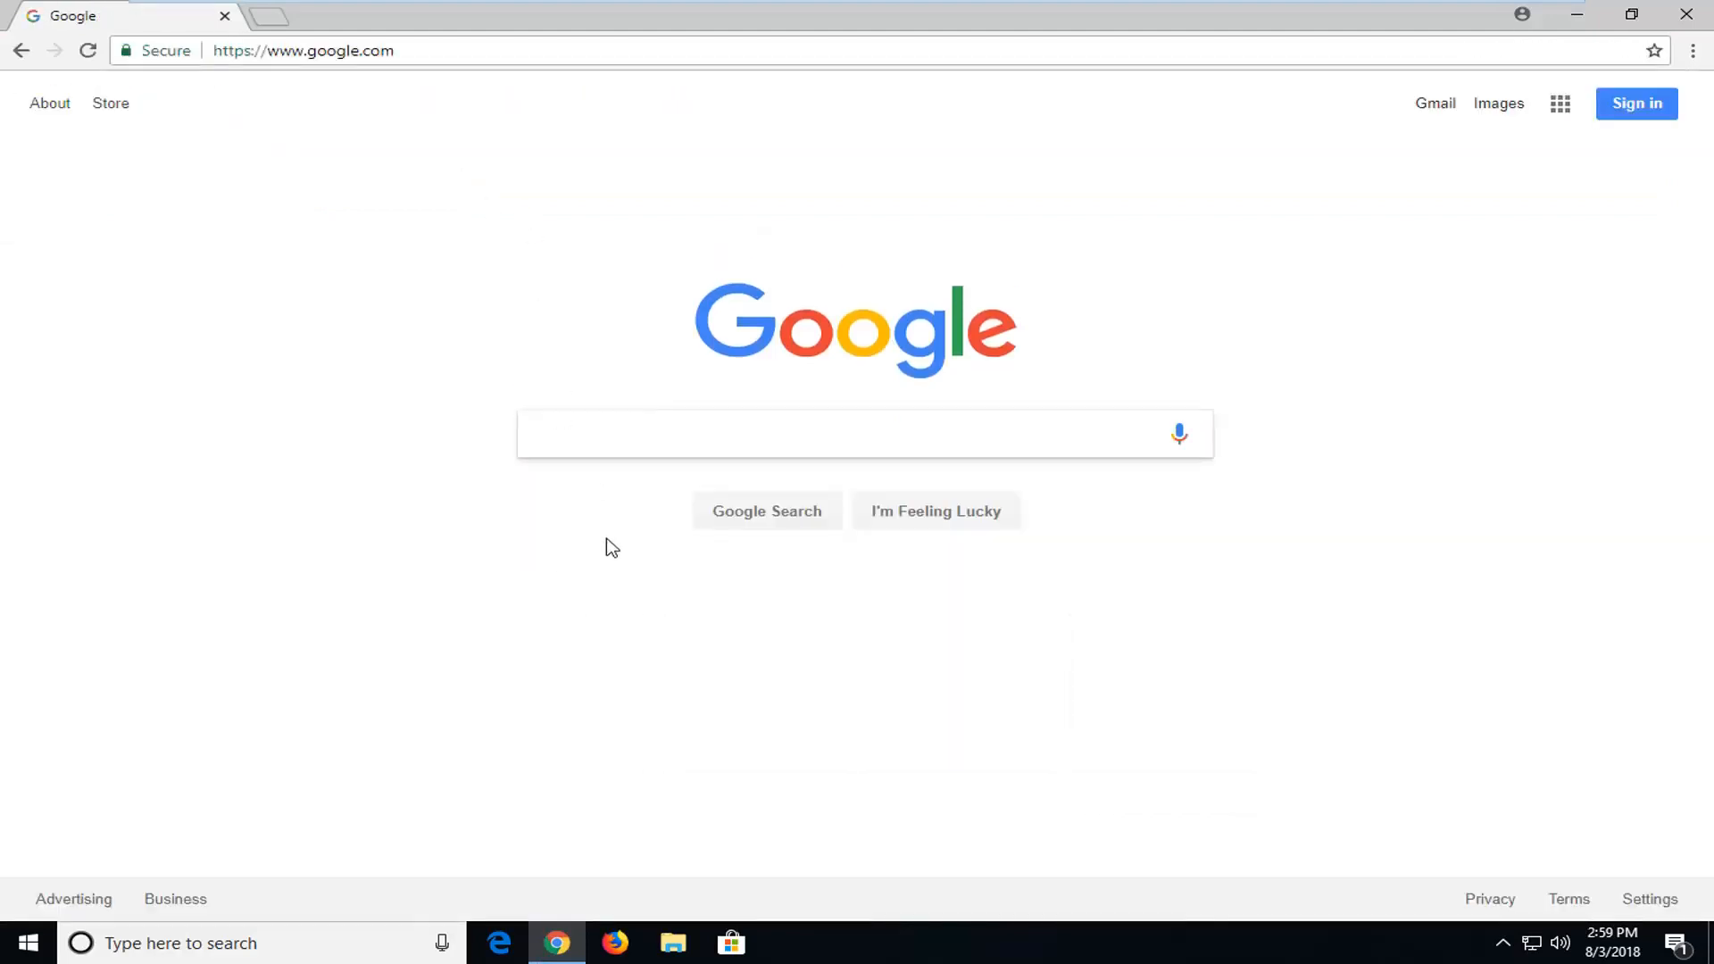
{"action": "type", "text": "qt5core.dll"}
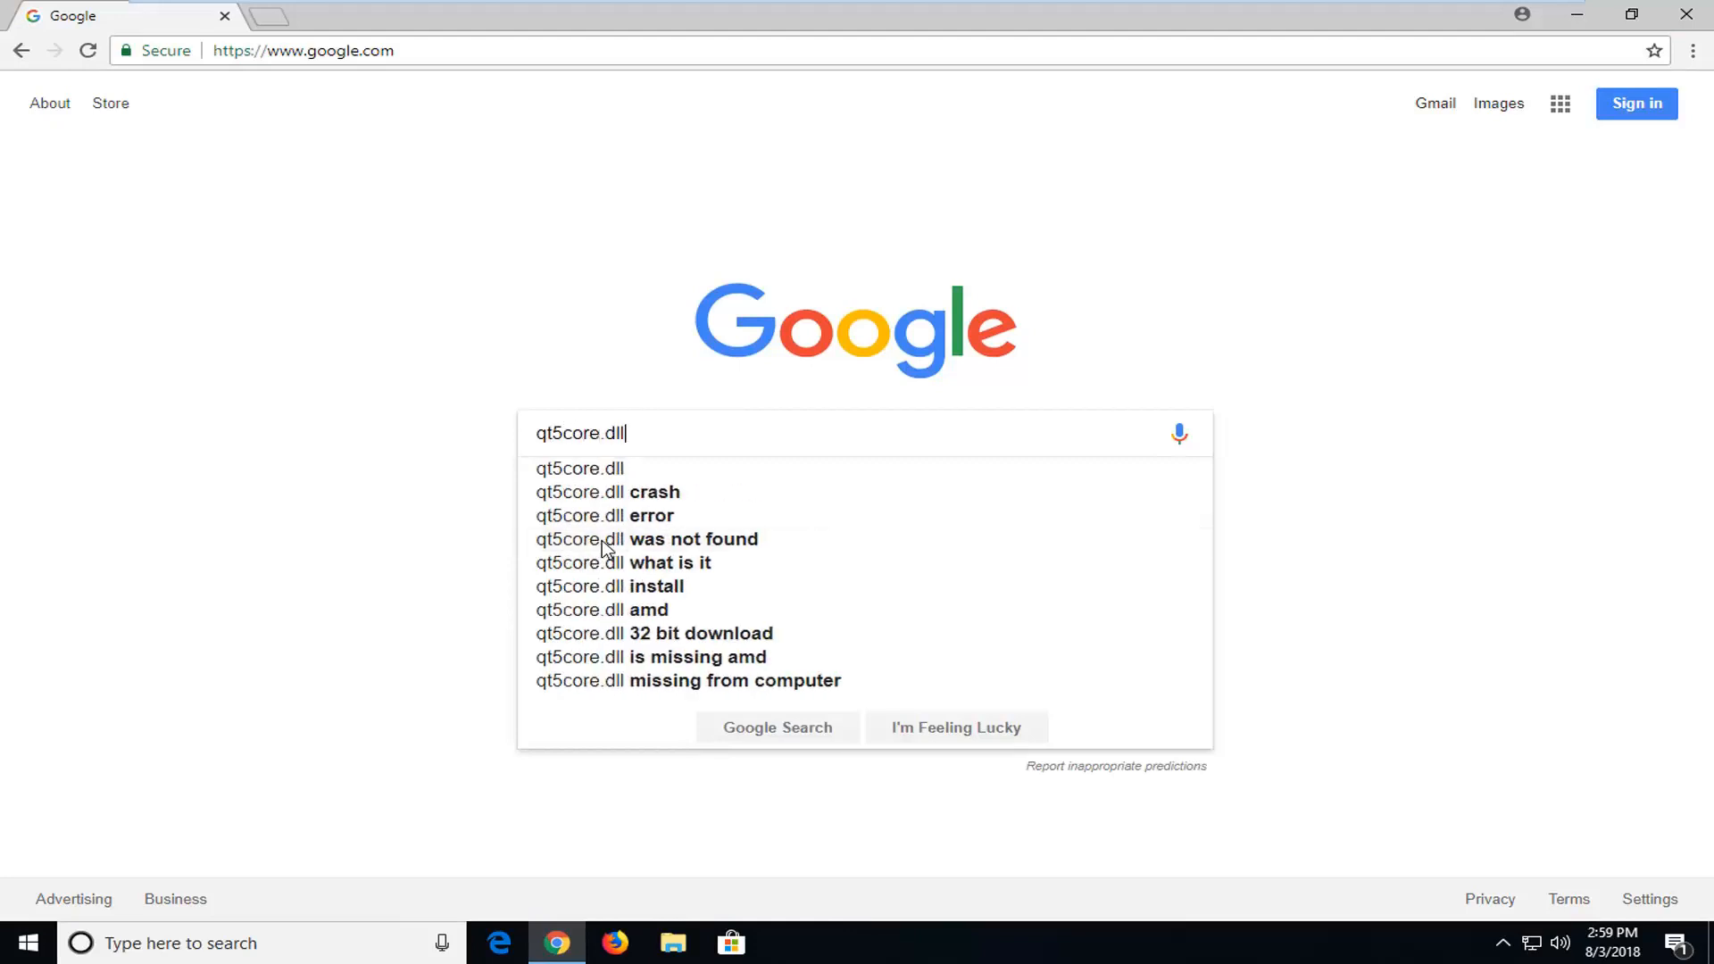
{"action": "type", "text": "download"}
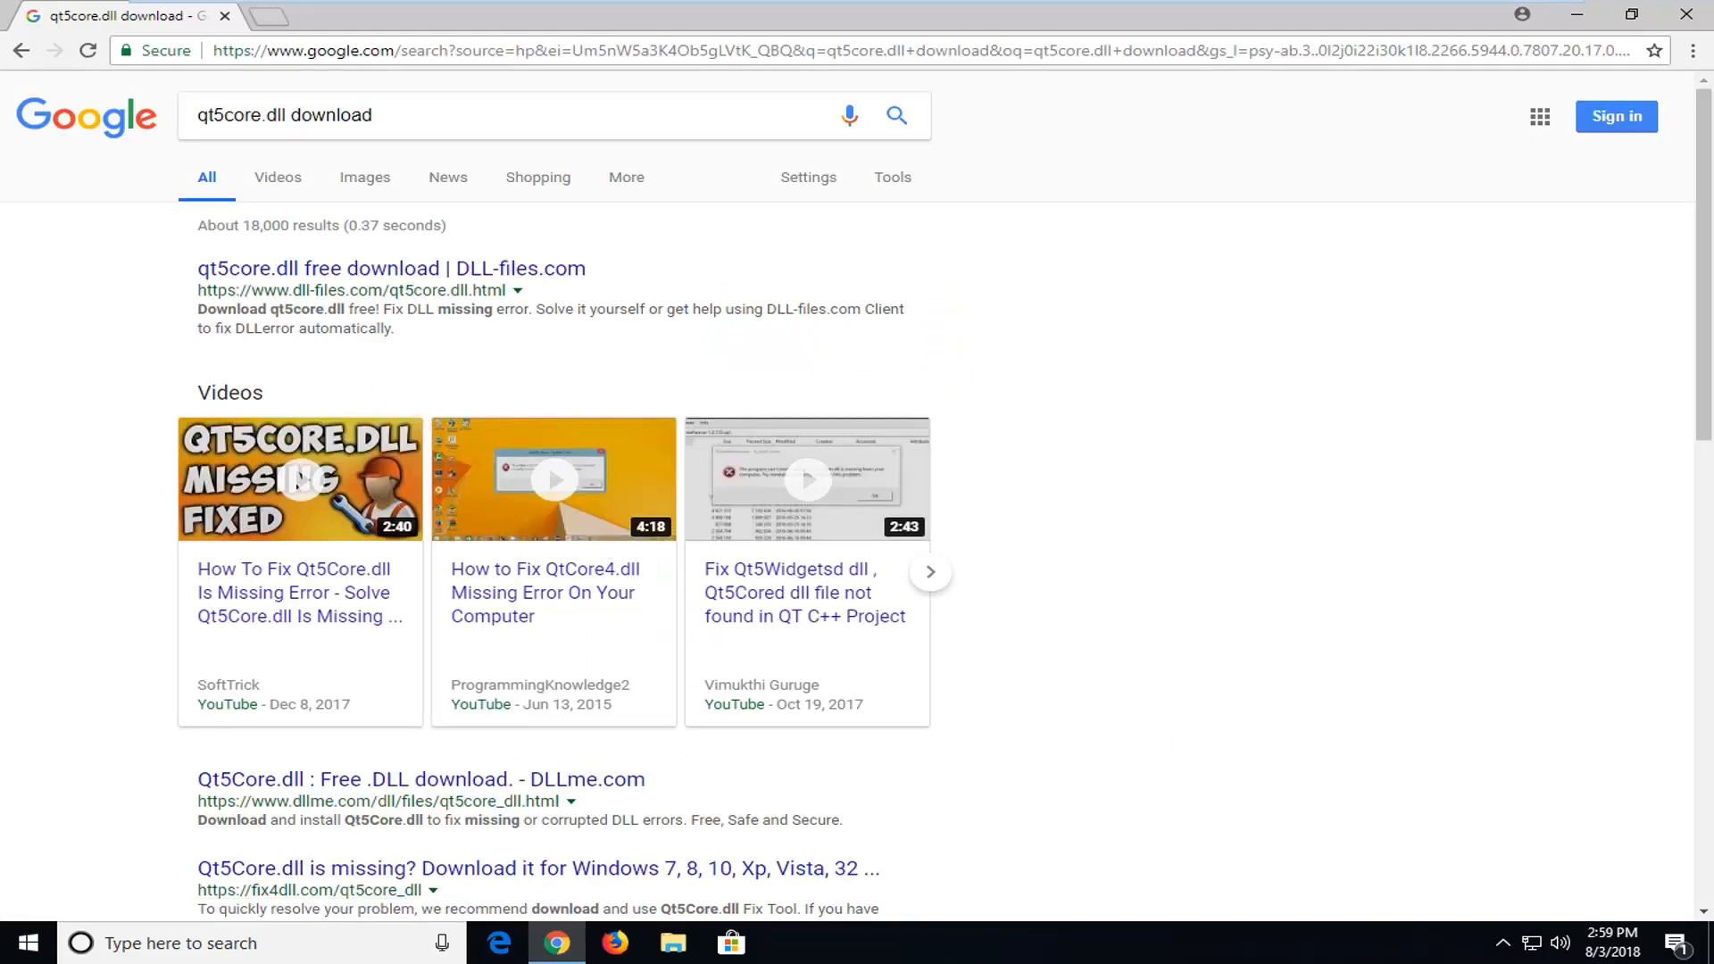
{"action": "mouse_move", "coordinate": [321, 282]}
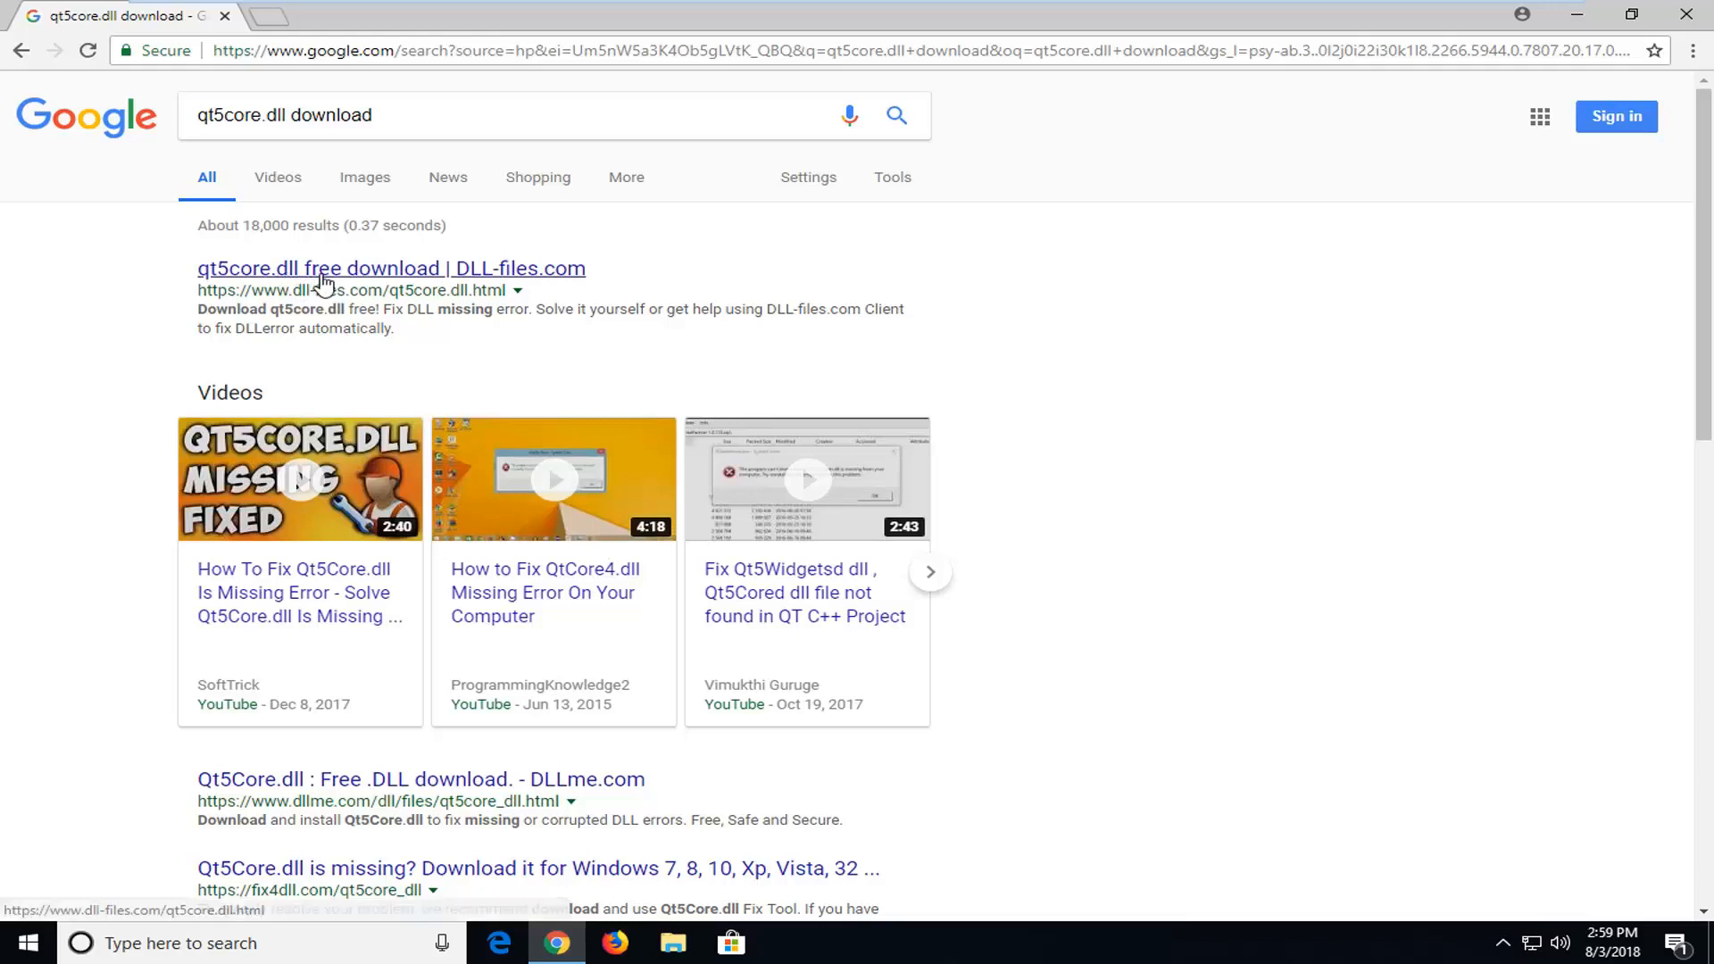
Step: From the DLL-files.com result, download qt5core.zip for the 32-bit 5.8.0.0 version
{"action": "left_click", "coordinate": [391, 268]}
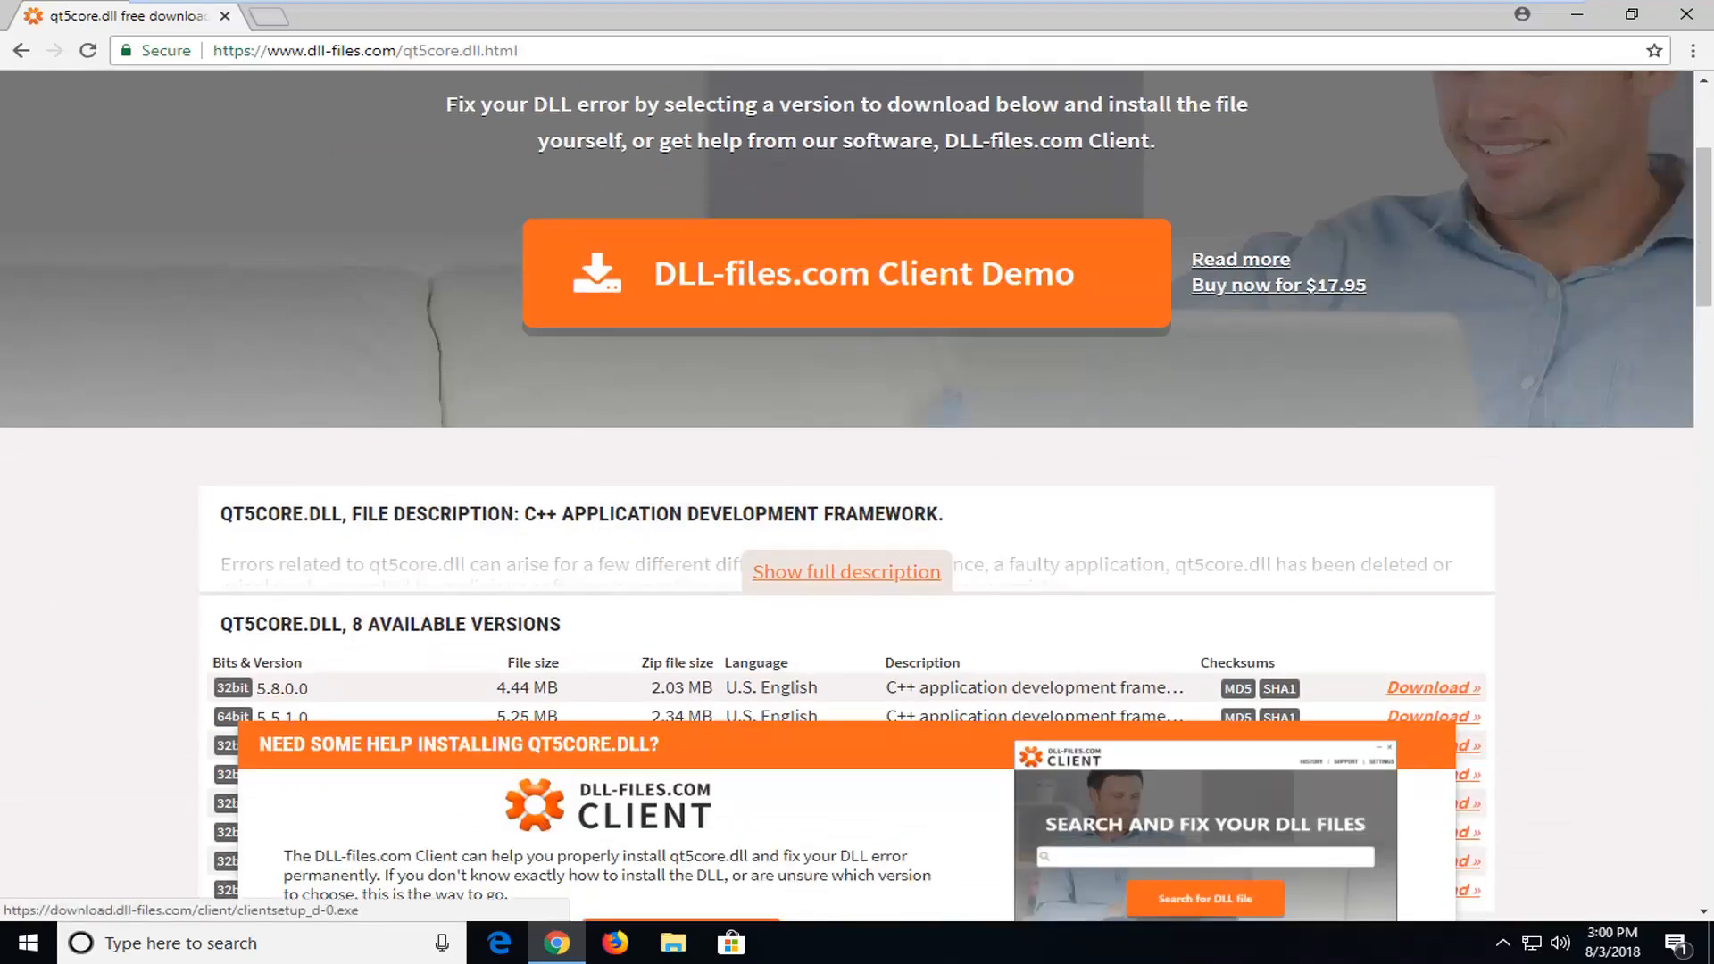
{"action": "scroll", "scroll_direction": "down", "scroll_amount": 3}
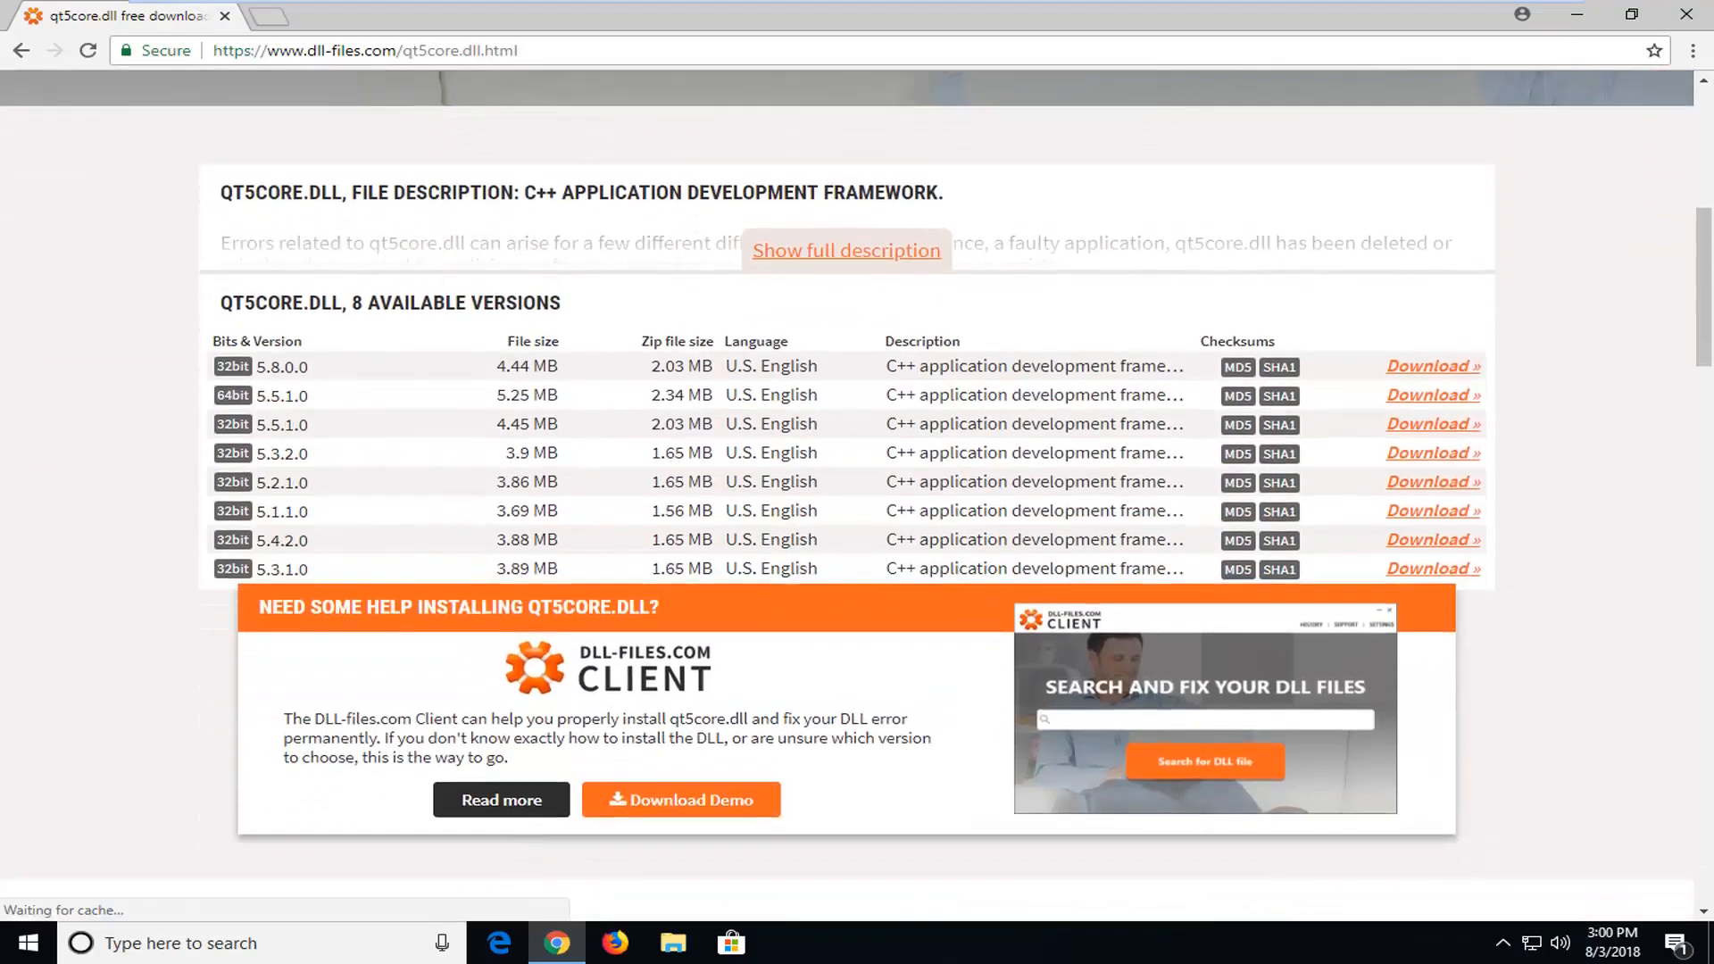
{"action": "mouse_move", "coordinate": [282, 395]}
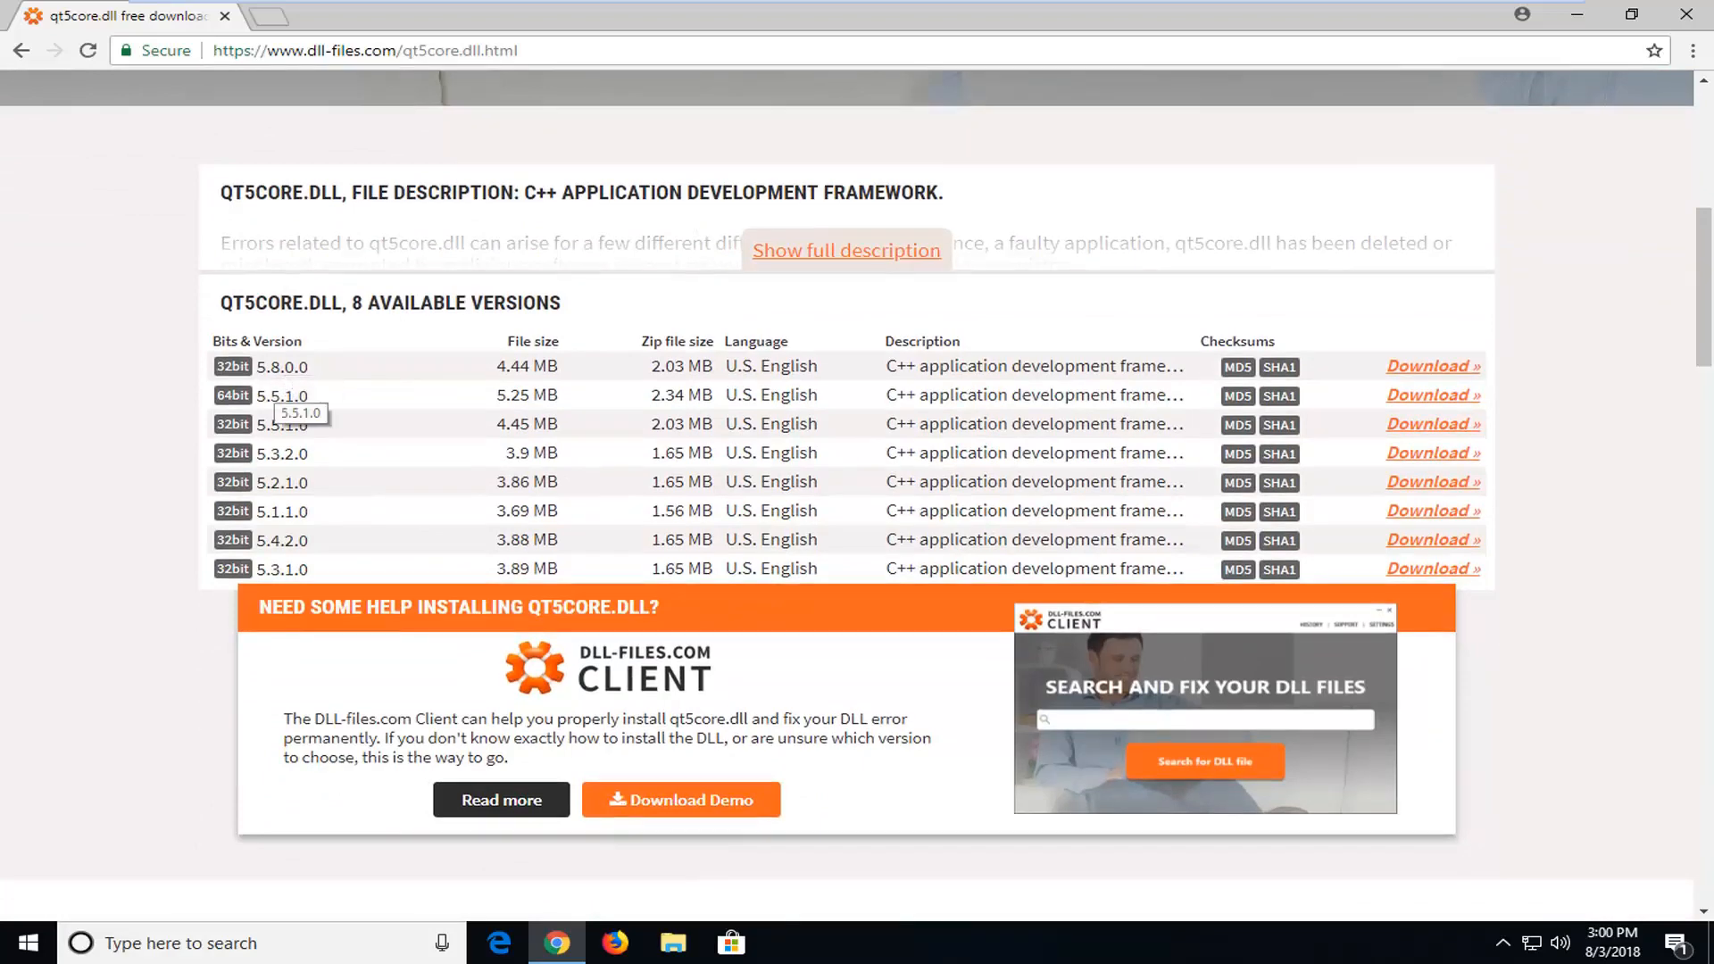
{"action": "mouse_move", "coordinate": [311, 390]}
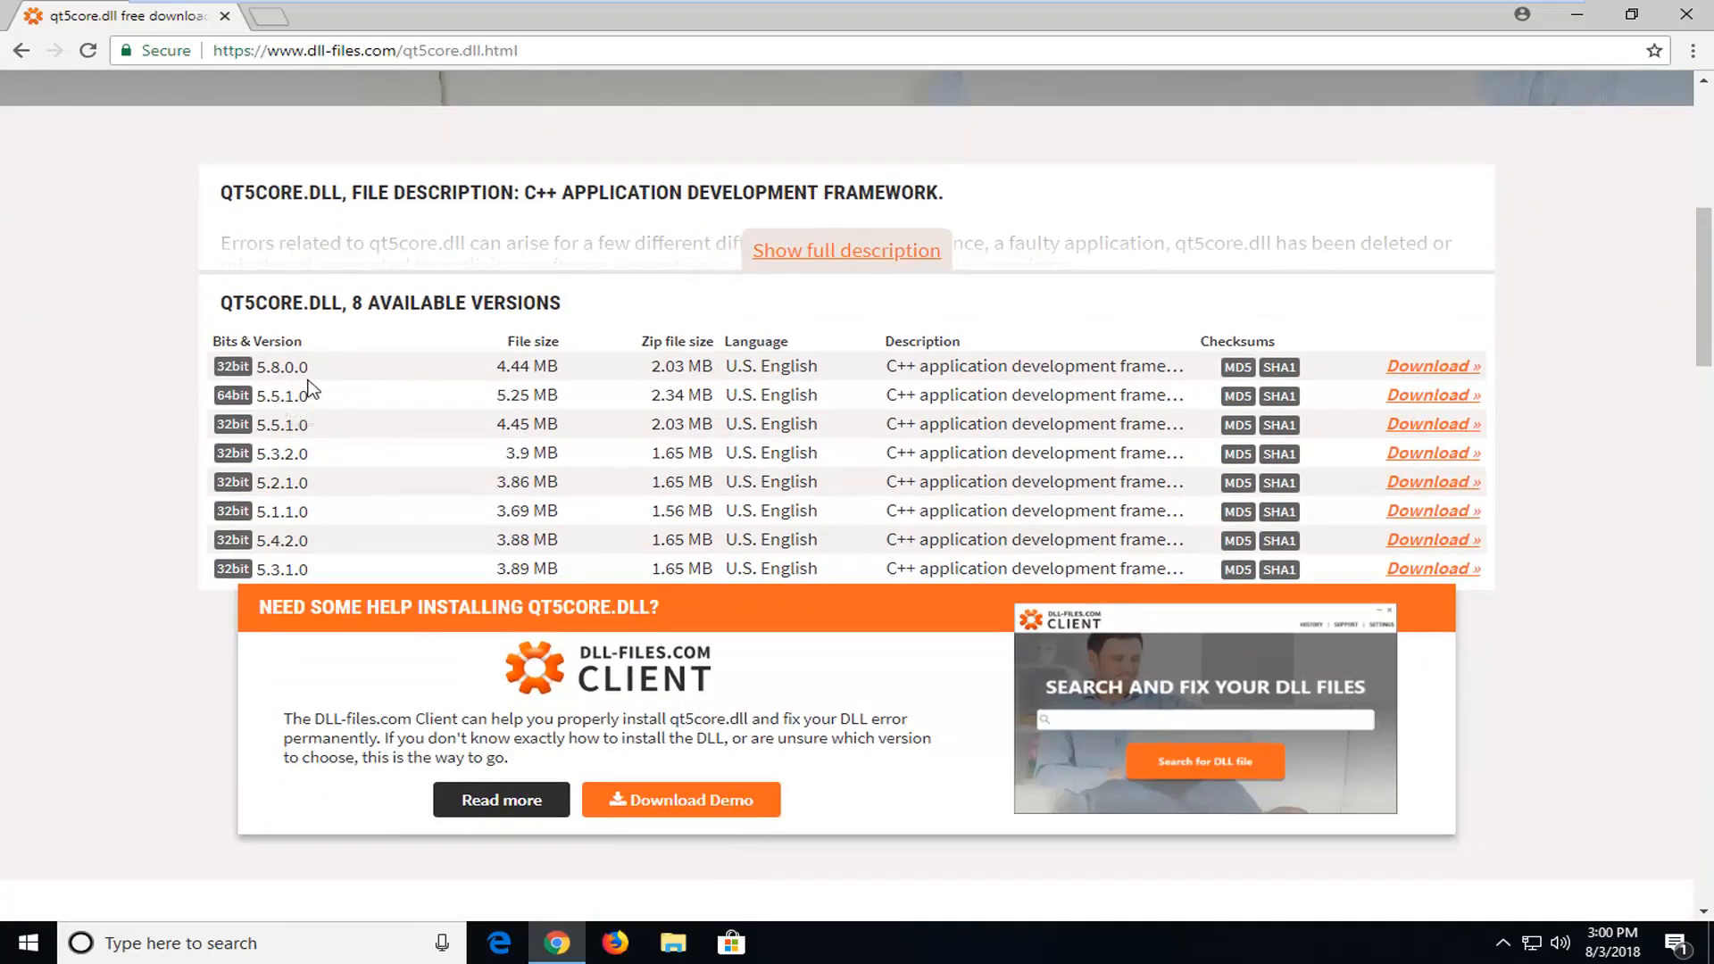
{"action": "mouse_move", "coordinate": [977, 425]}
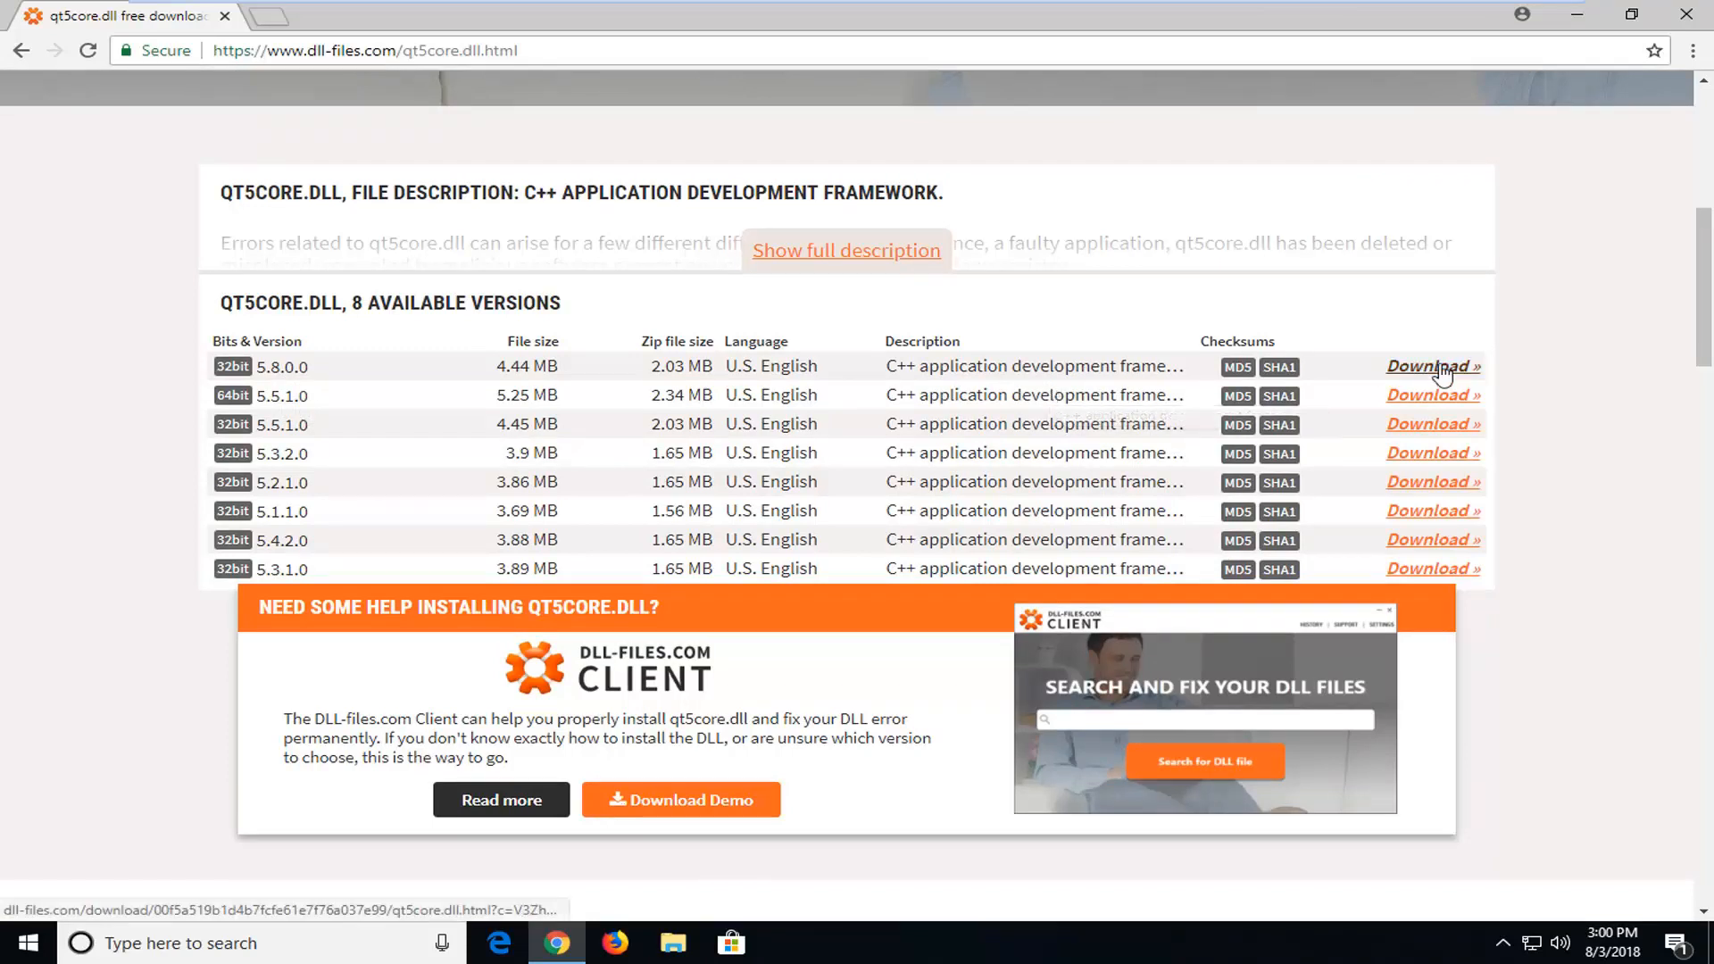
{"action": "left_click", "coordinate": [1427, 366]}
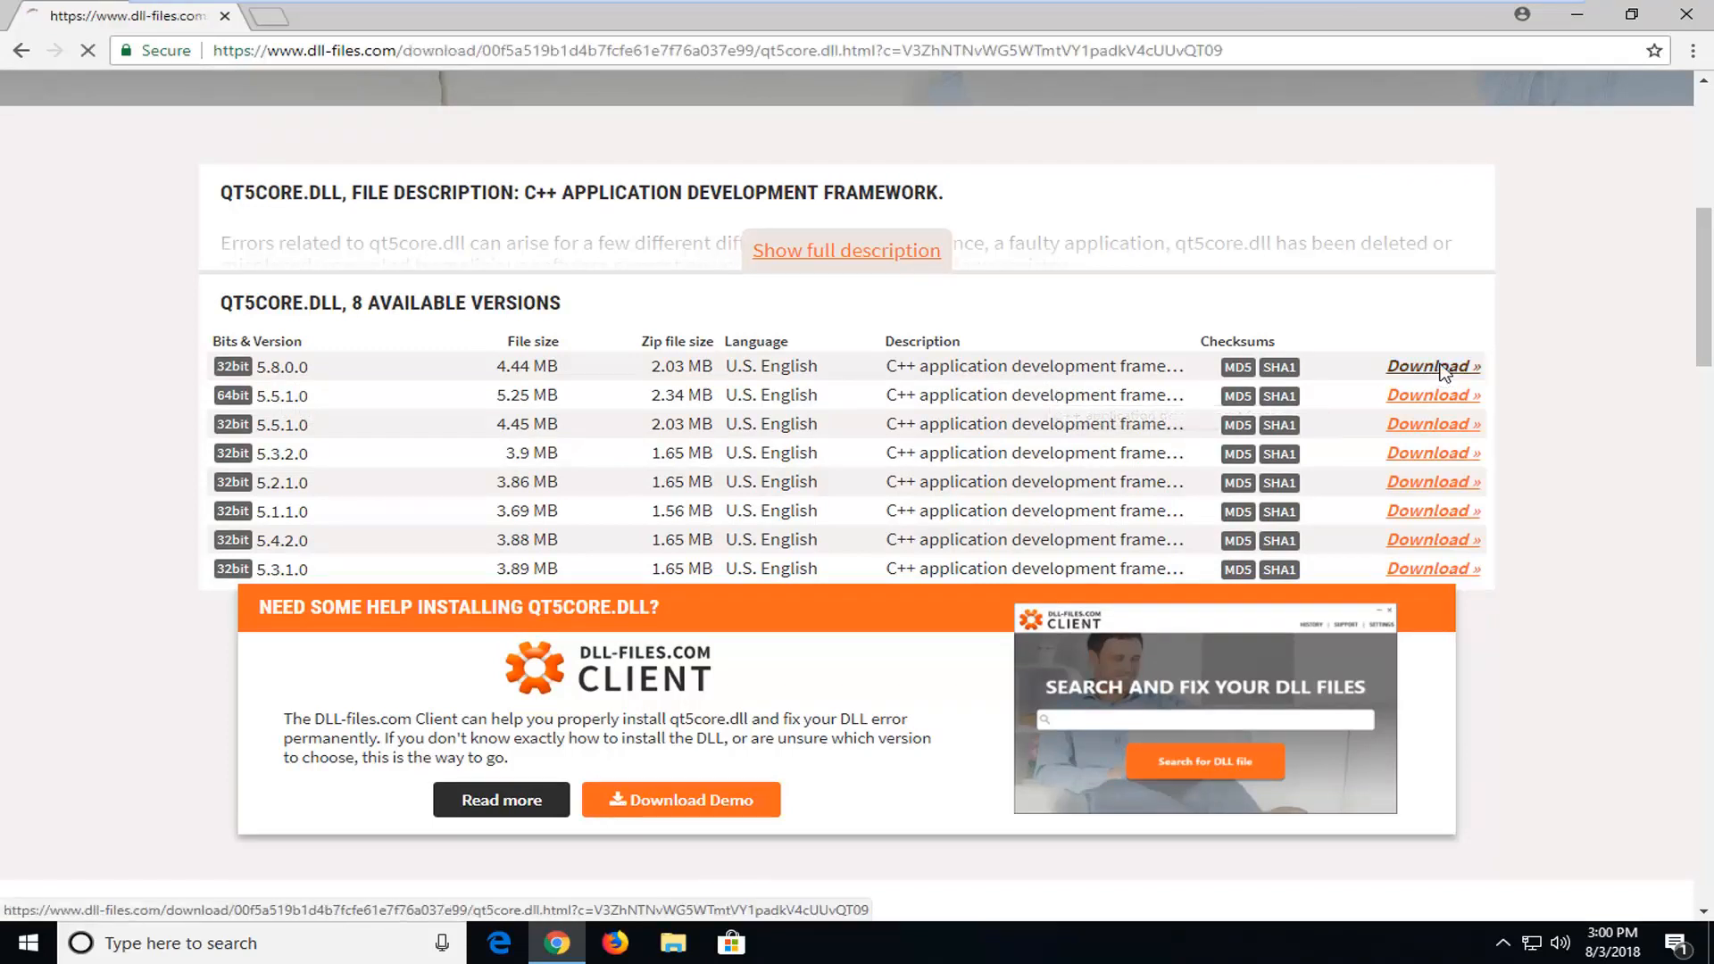
{"action": "left_click", "coordinate": [1427, 366]}
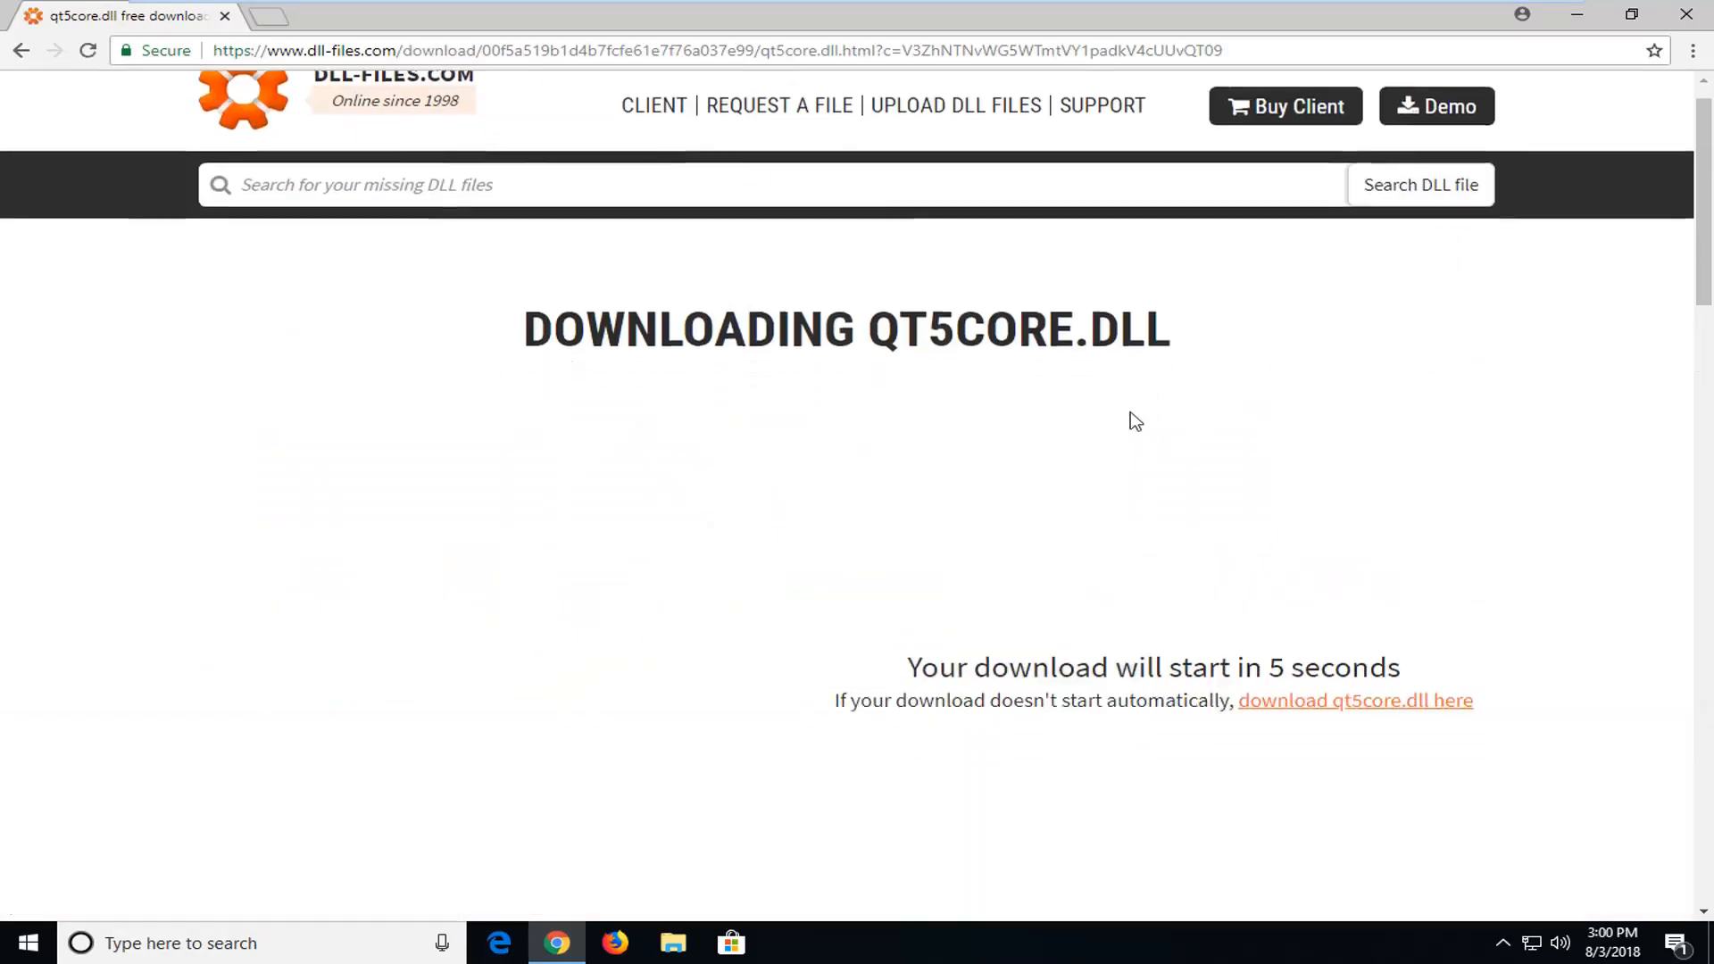
{"action": "scroll", "scroll_direction": "down", "scroll_amount": 3}
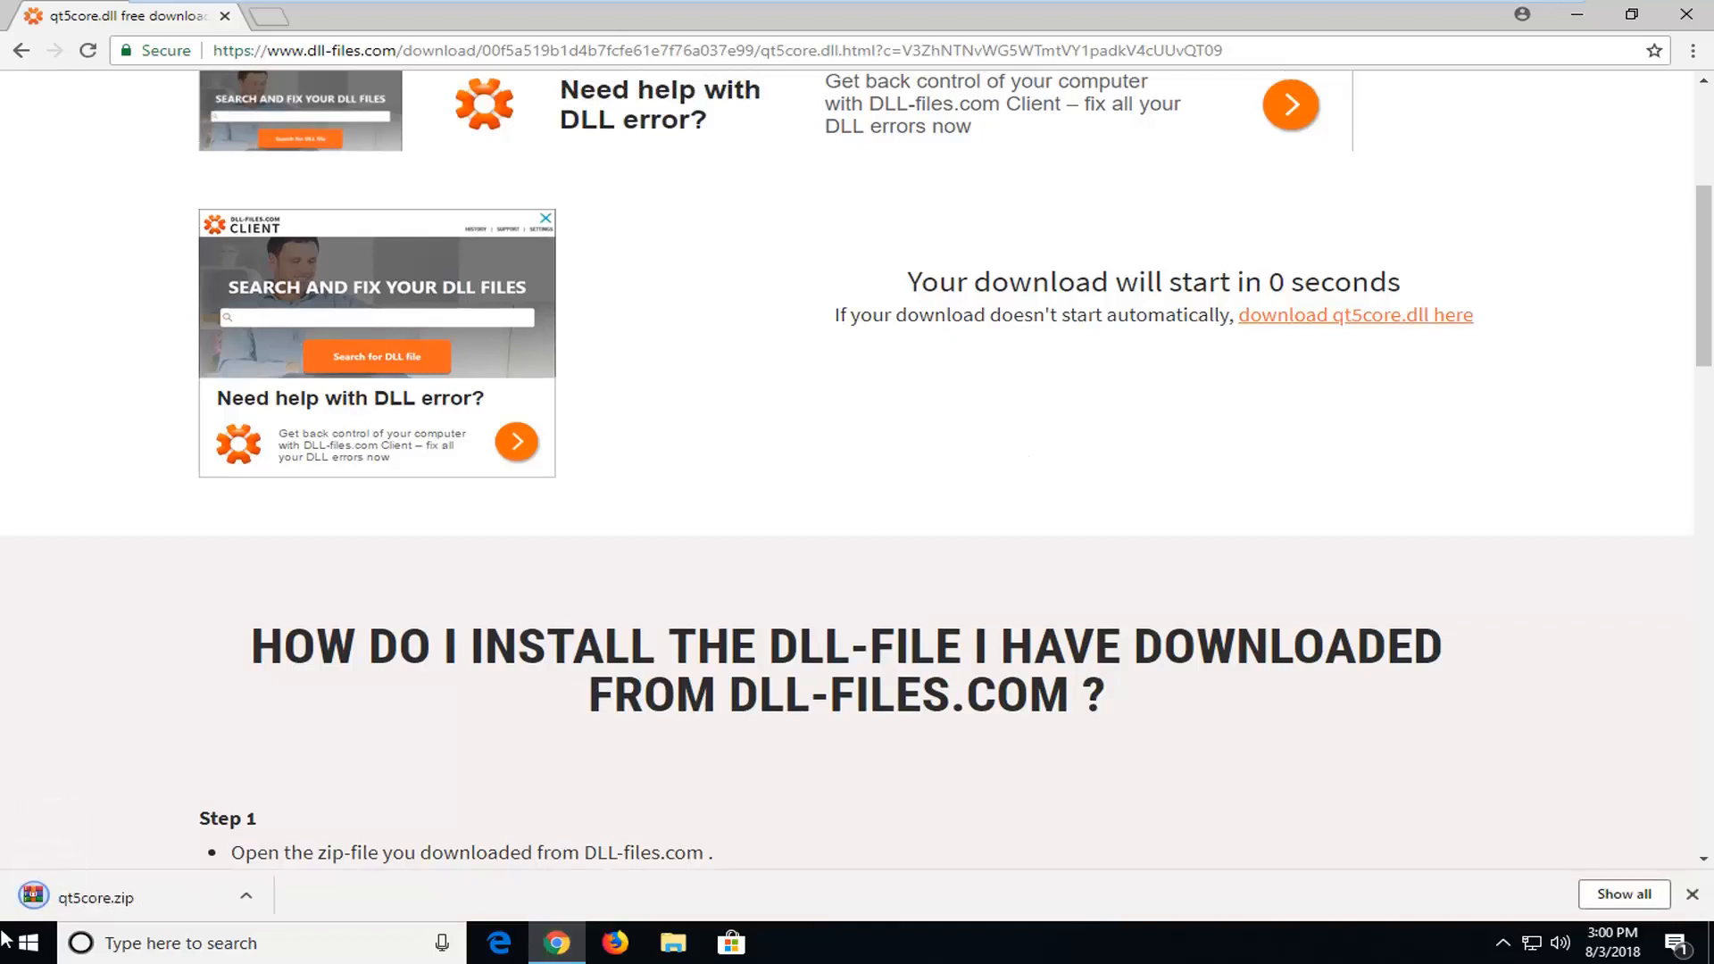
{"action": "mouse_move", "coordinate": [154, 906]}
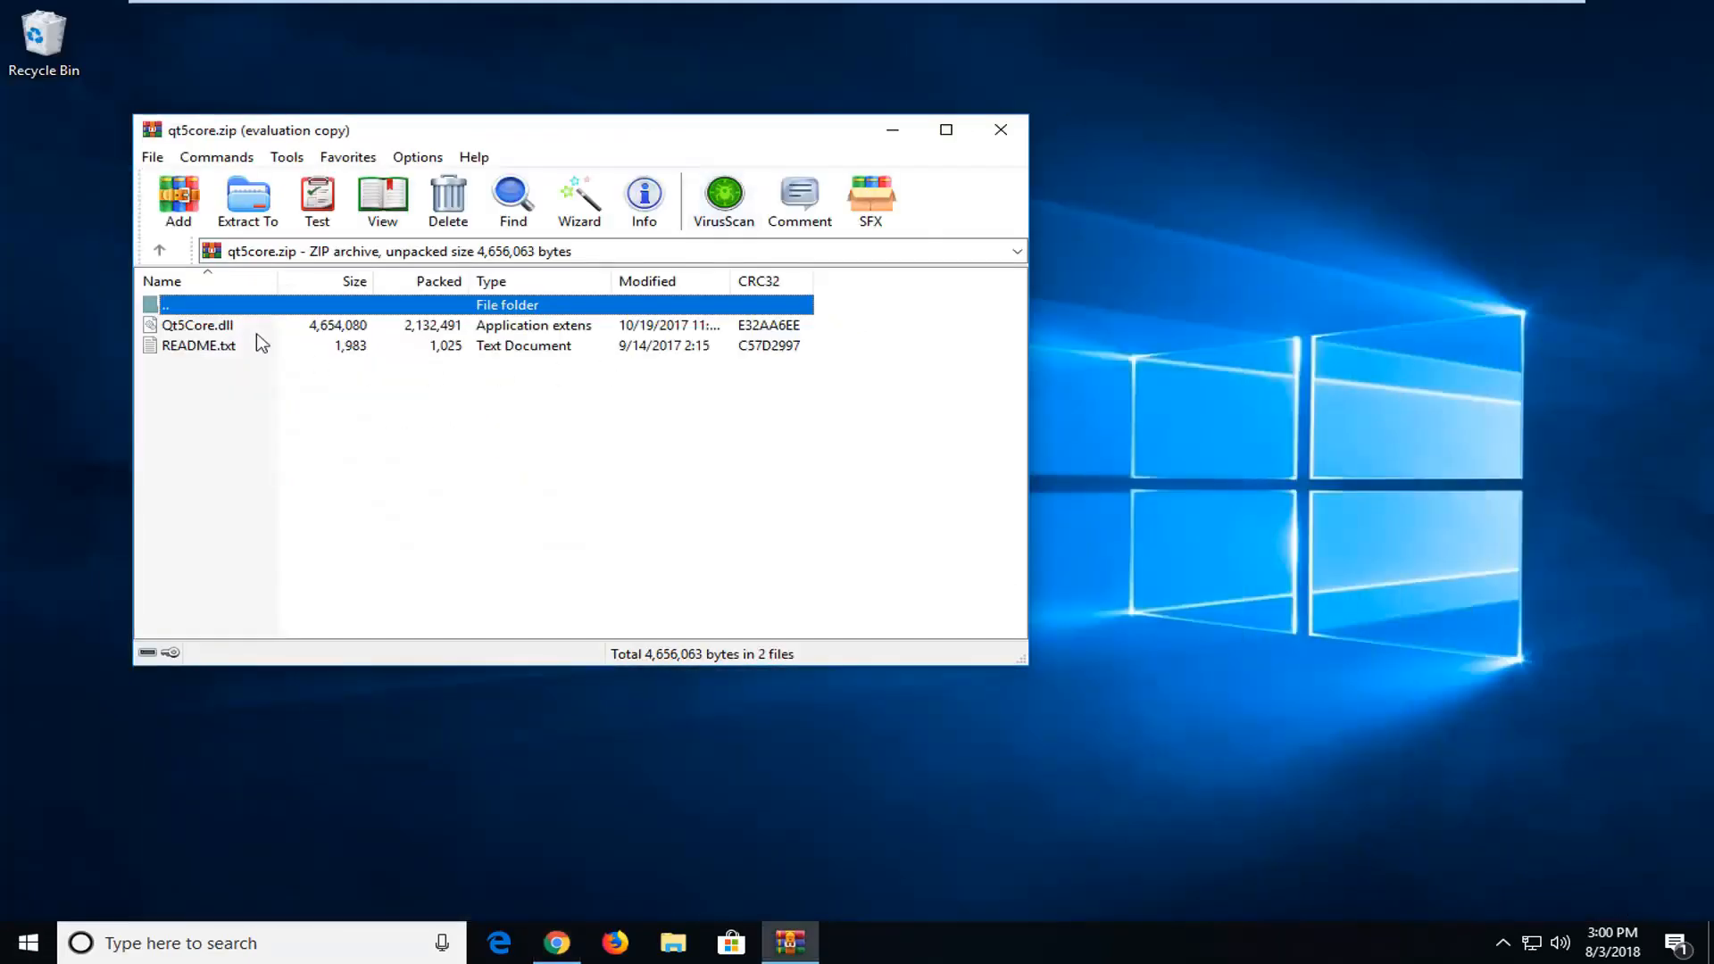
Step: Extract Qt5Core.dll from qt5core.zip onto the desktop and close WinRAR
{"action": "left_click", "coordinate": [196, 325]}
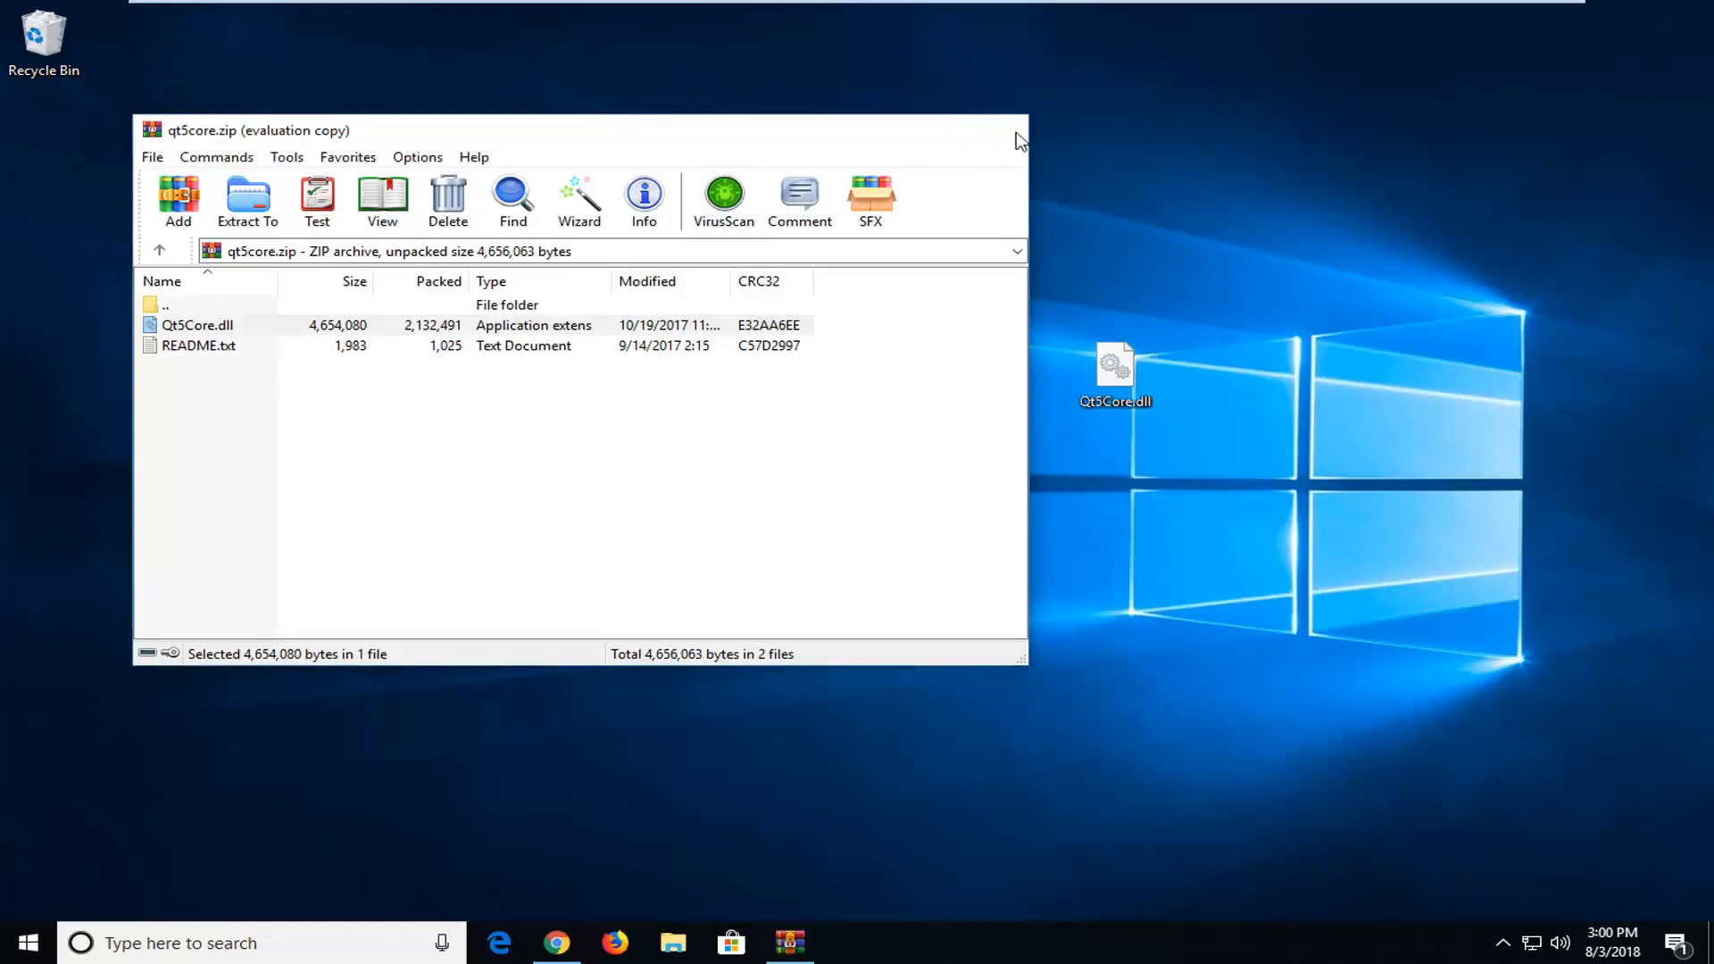
{"action": "left_click", "coordinate": [1016, 129]}
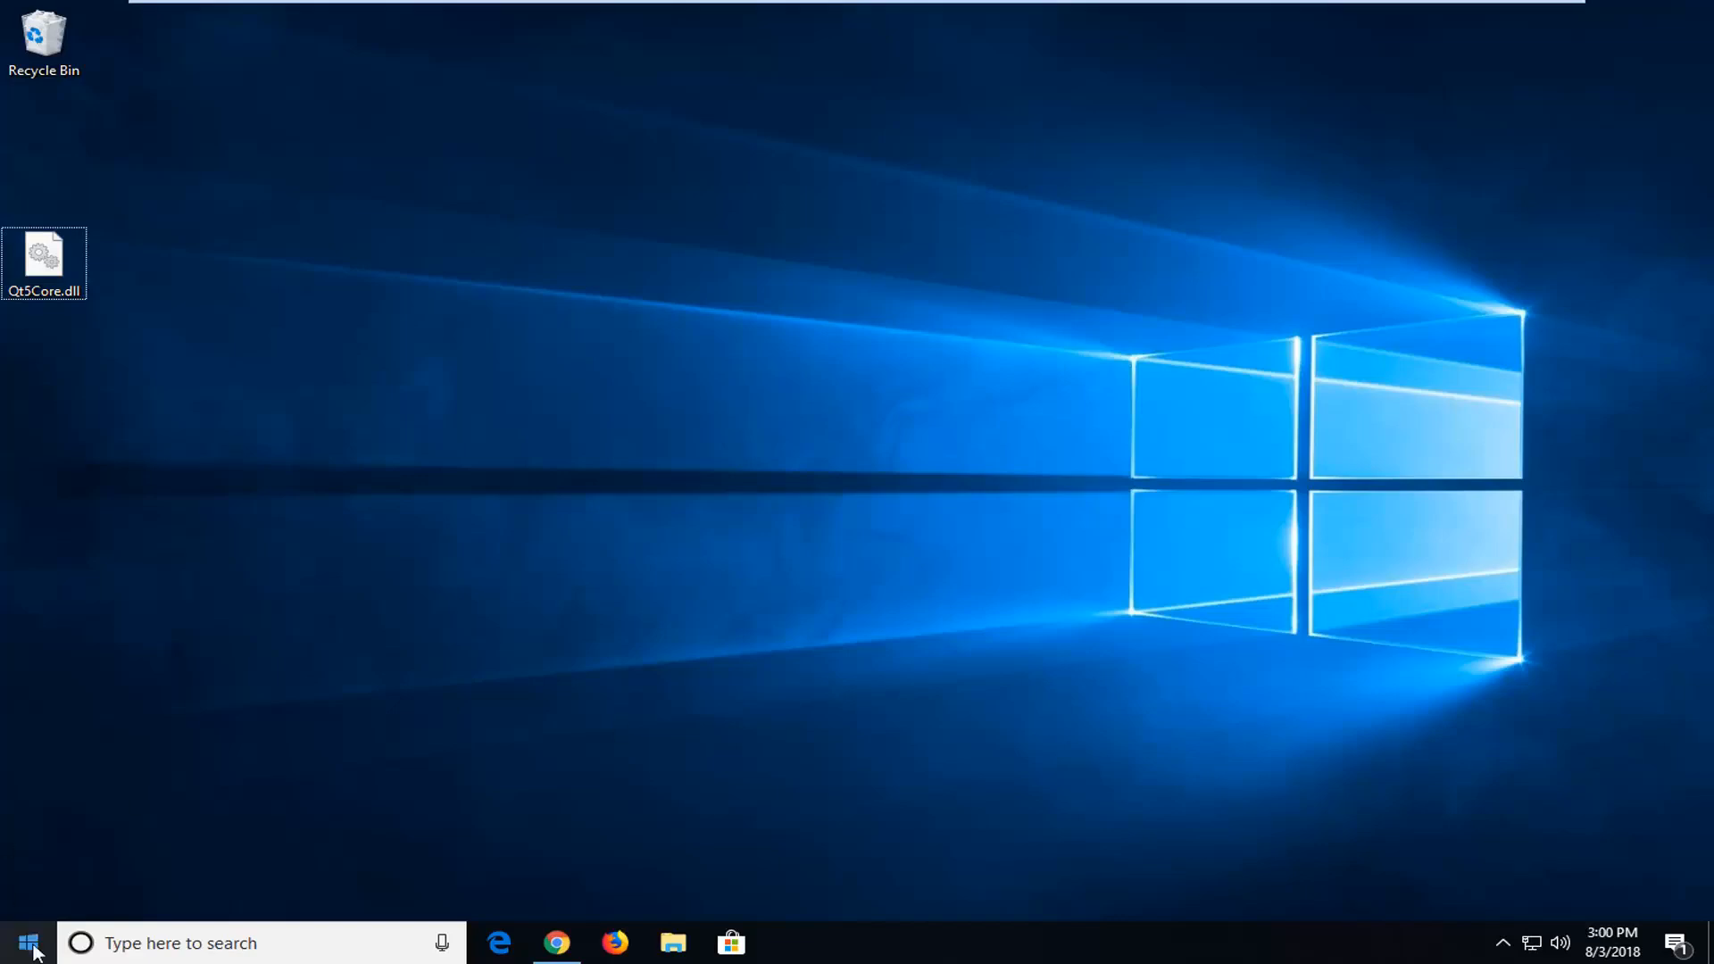
Step: Launch File Explorer from Windows search and expand This PC
{"action": "type", "text": "windows explorer"}
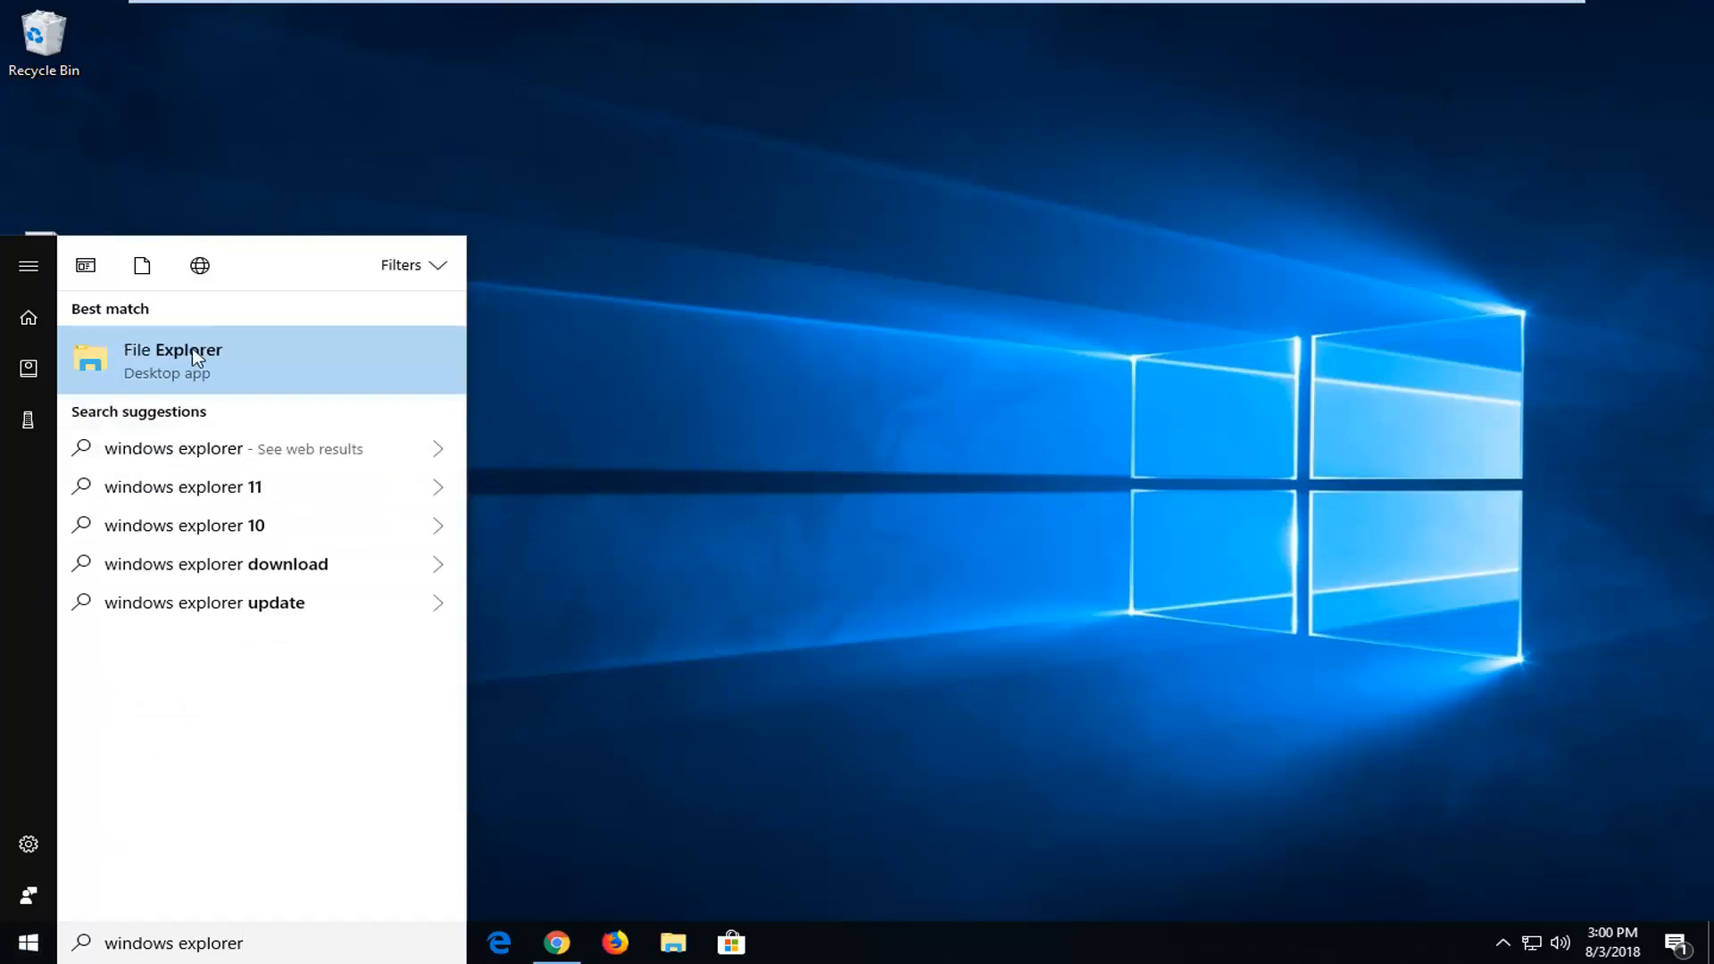
{"action": "left_click", "coordinate": [171, 360]}
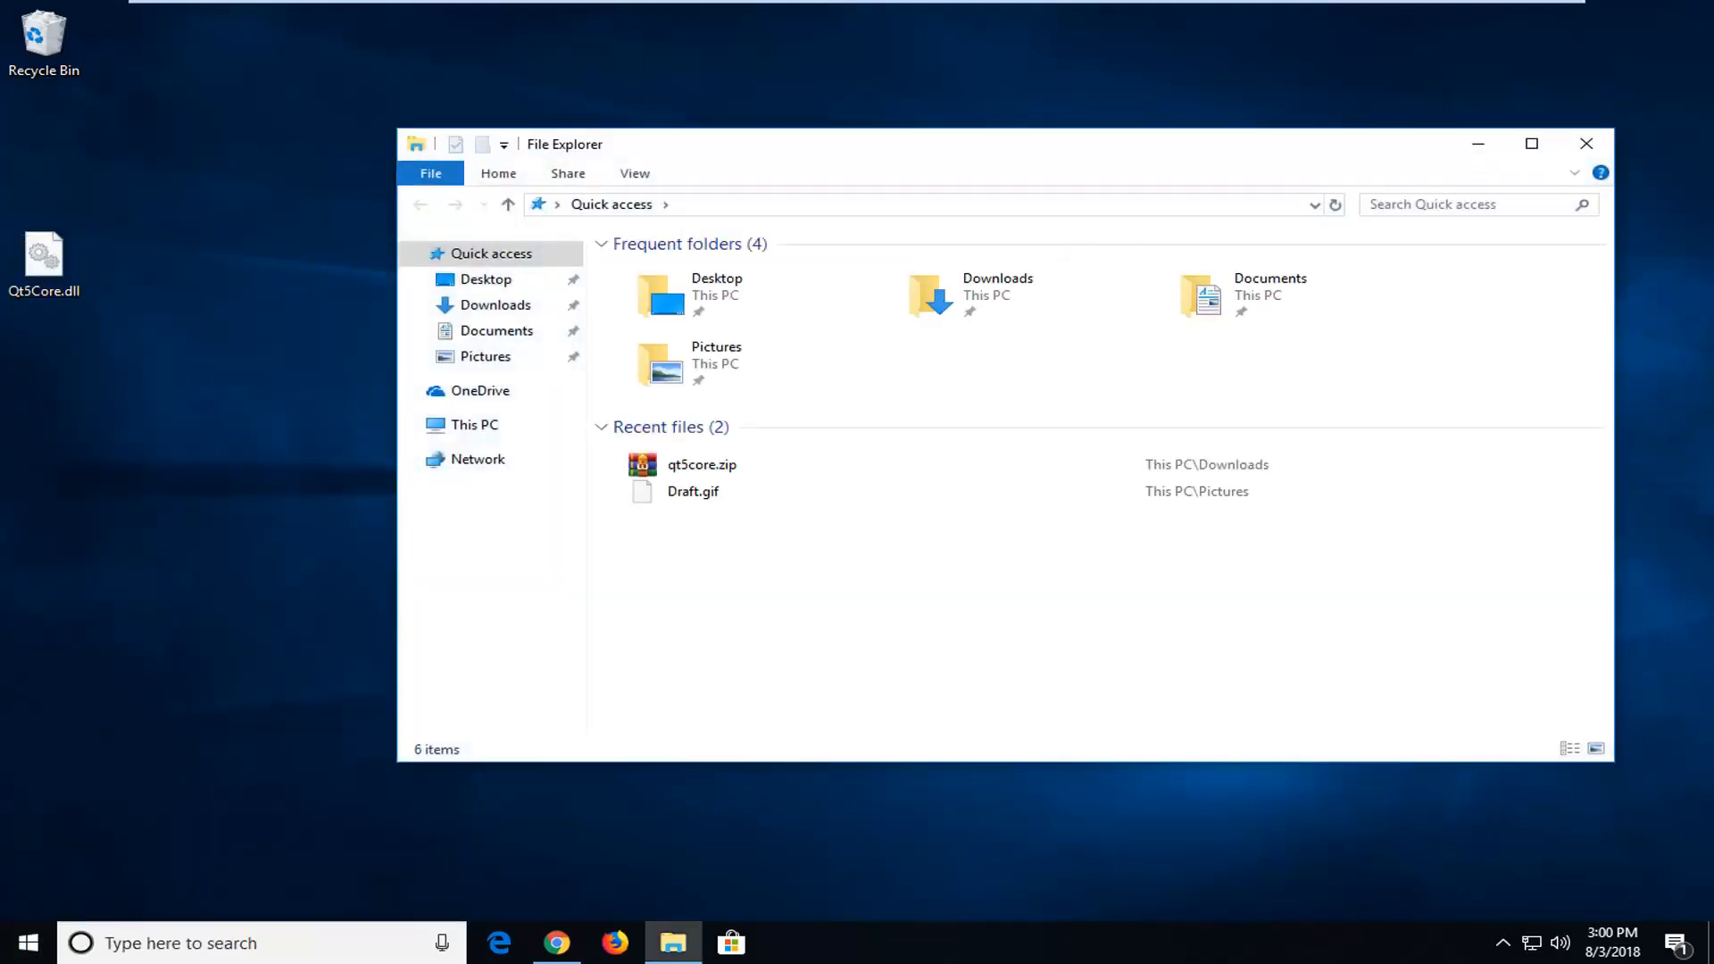
{"action": "left_click", "coordinate": [475, 425]}
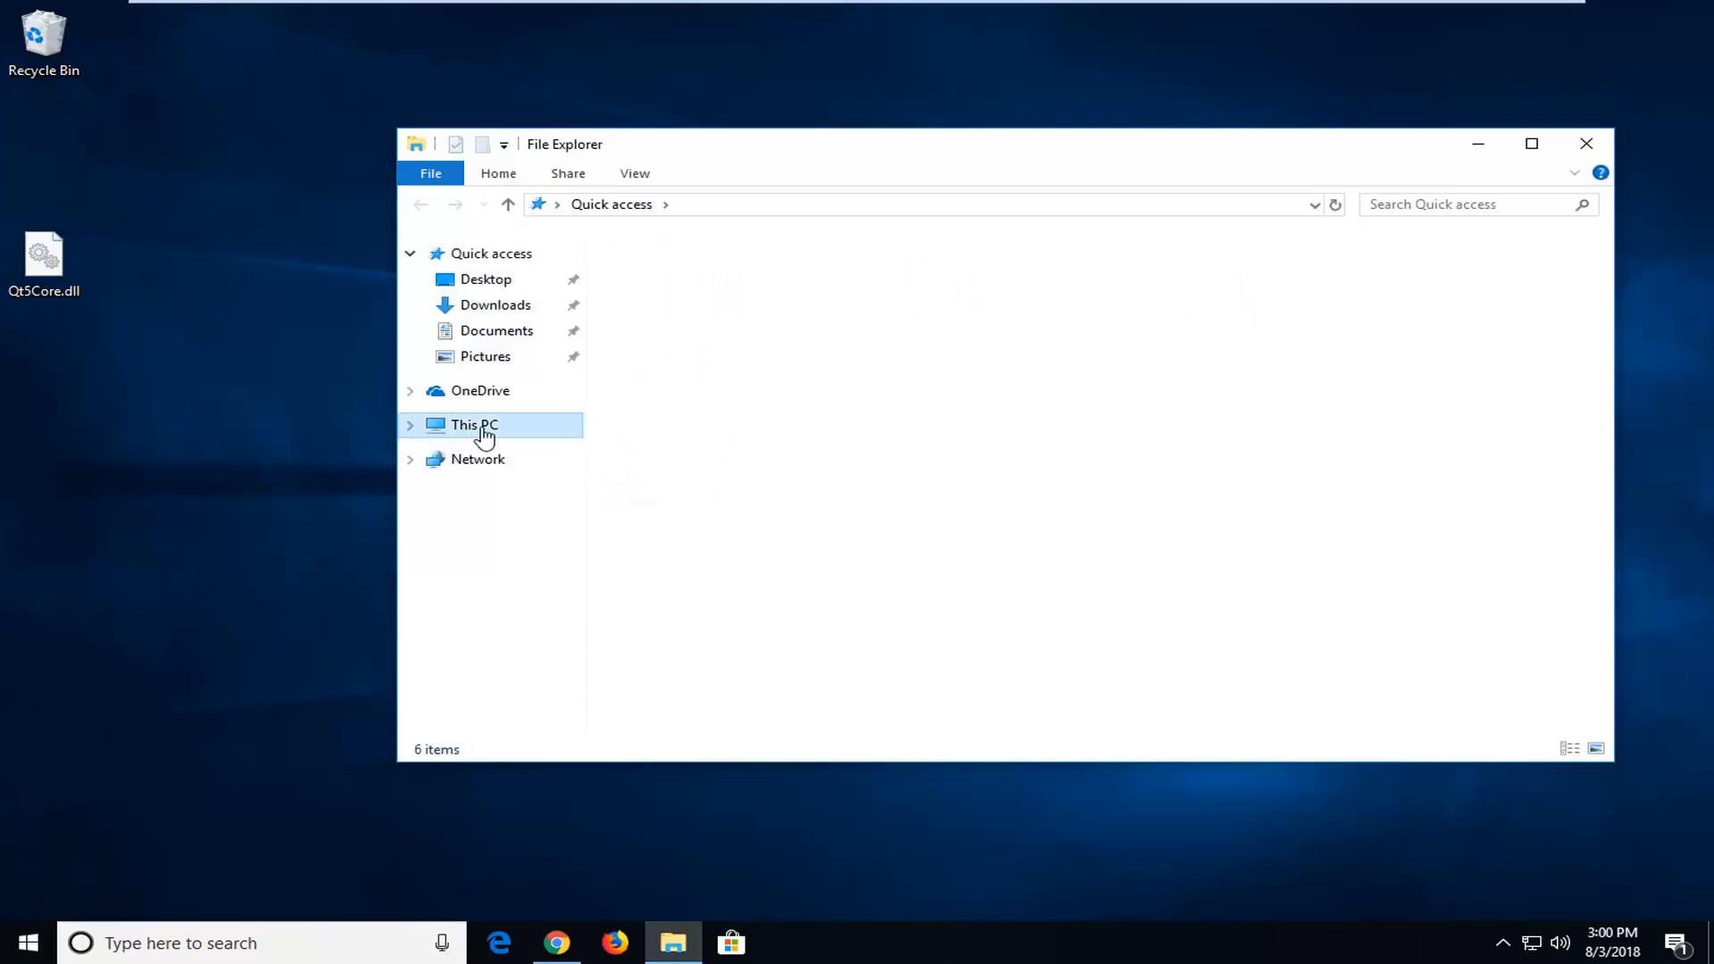
{"action": "left_click", "coordinate": [473, 425]}
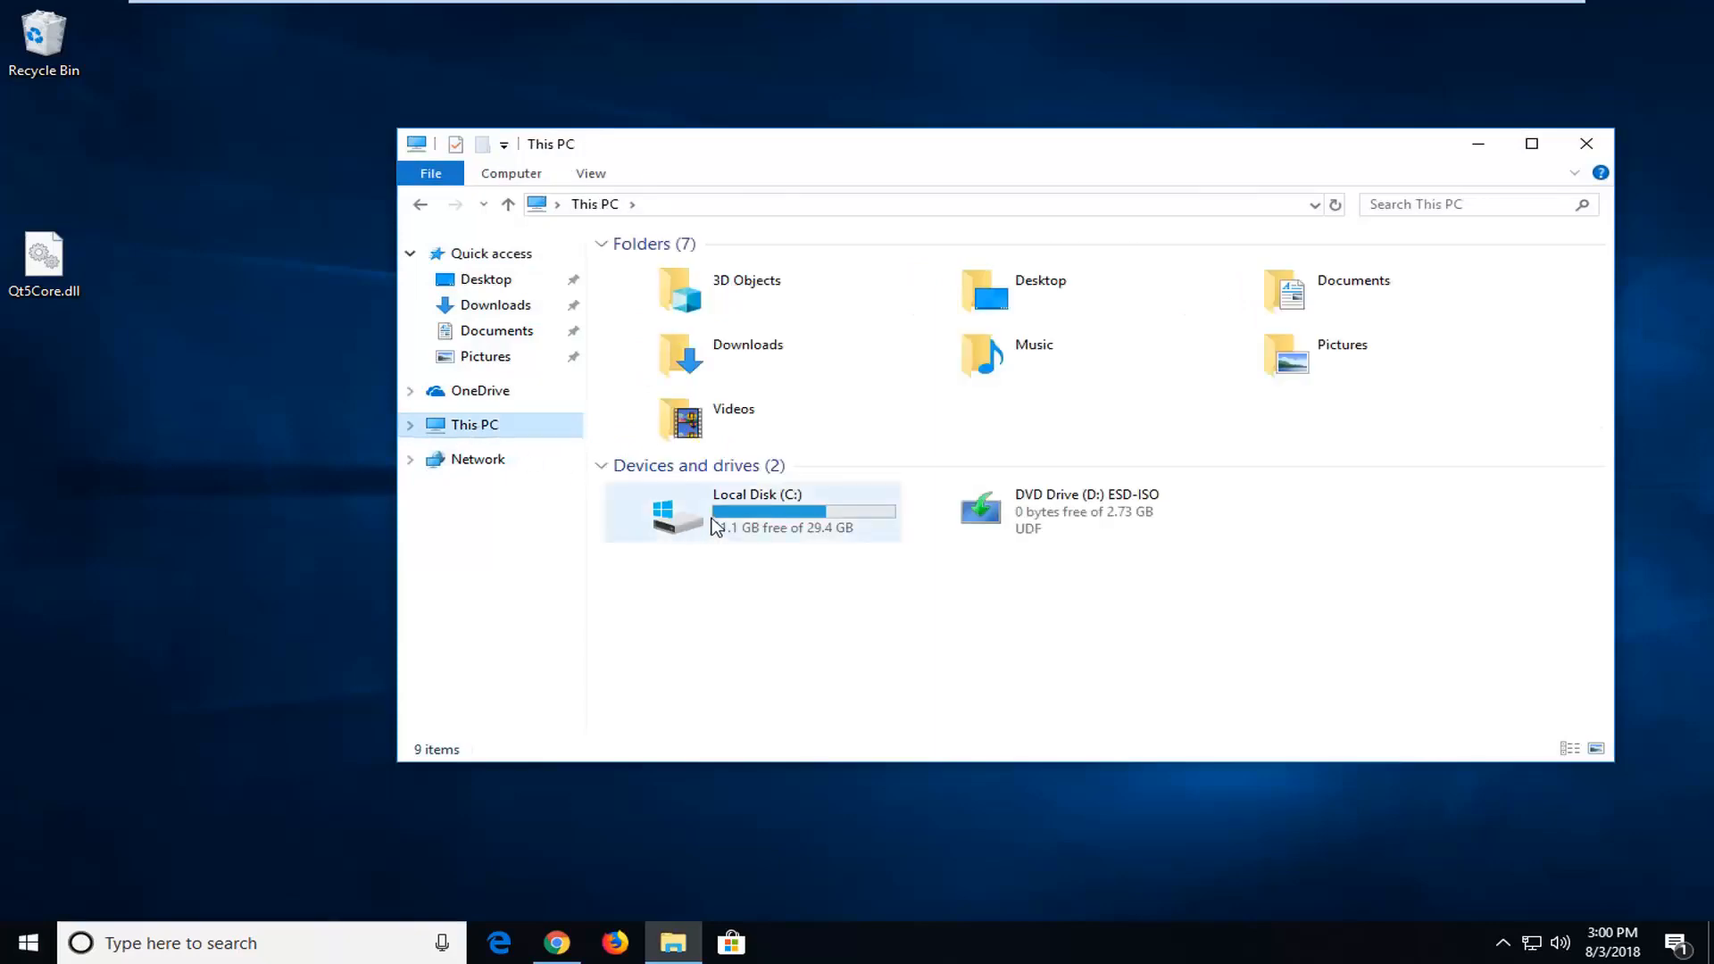
{"action": "mouse_move", "coordinate": [796, 528]}
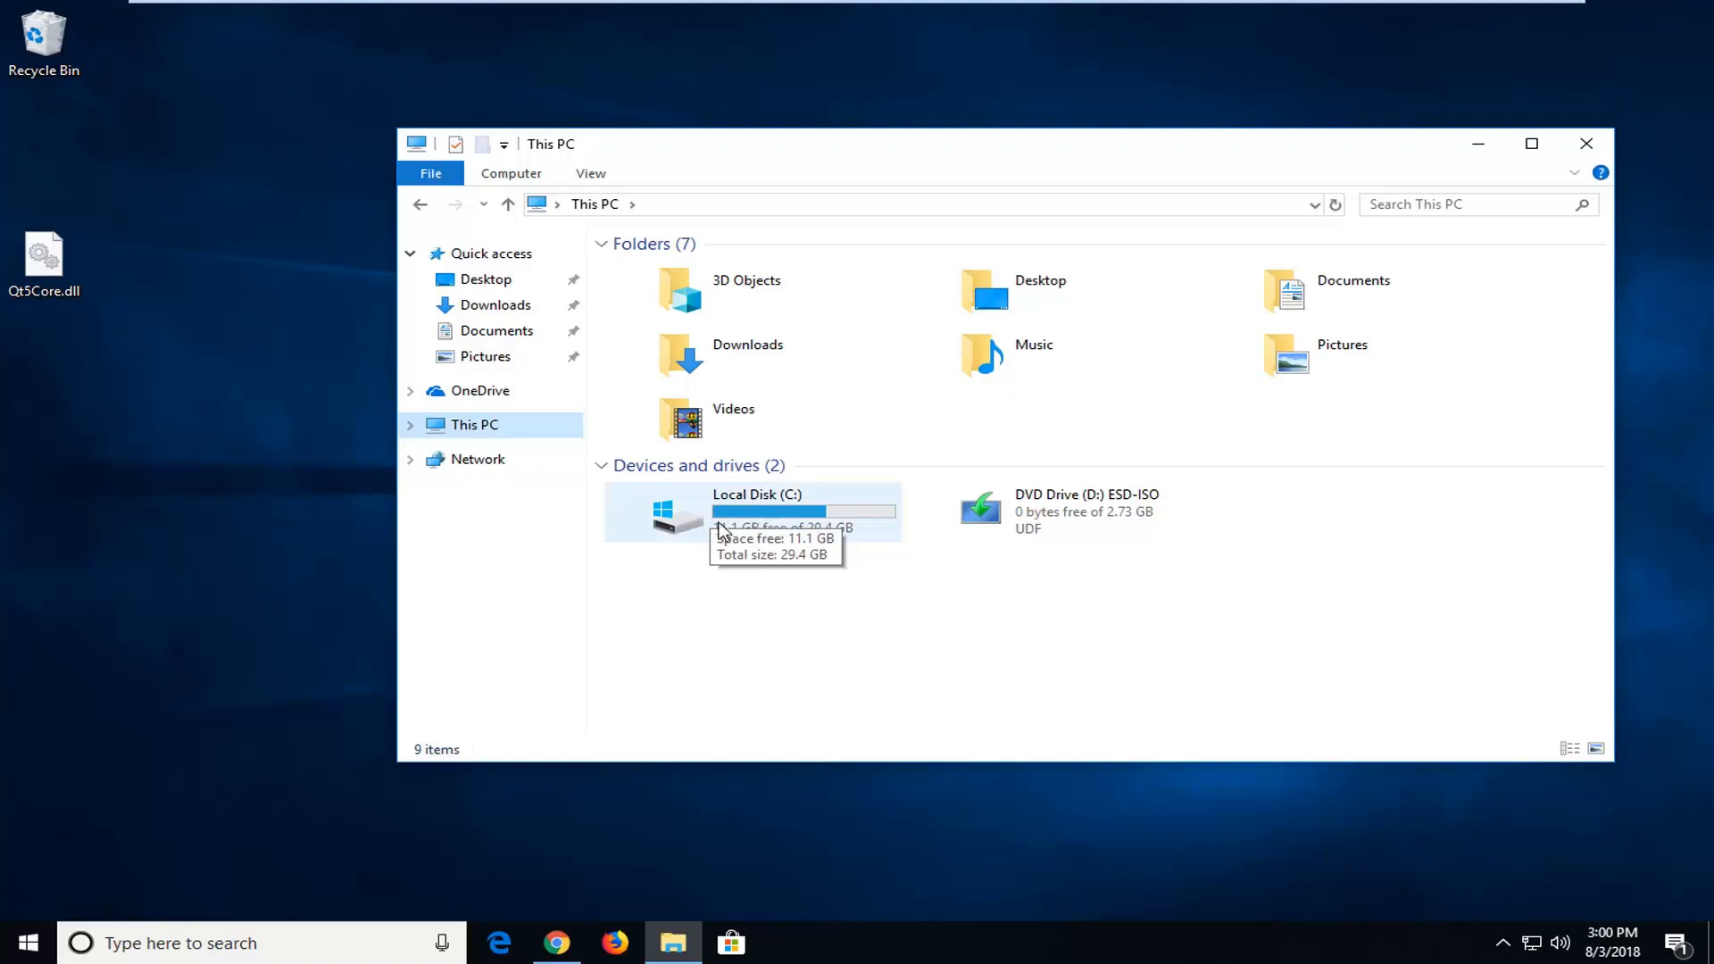
Step: Navigate into Local Disk (C:) and then the Windows folder
{"action": "double_click", "coordinate": [757, 513]}
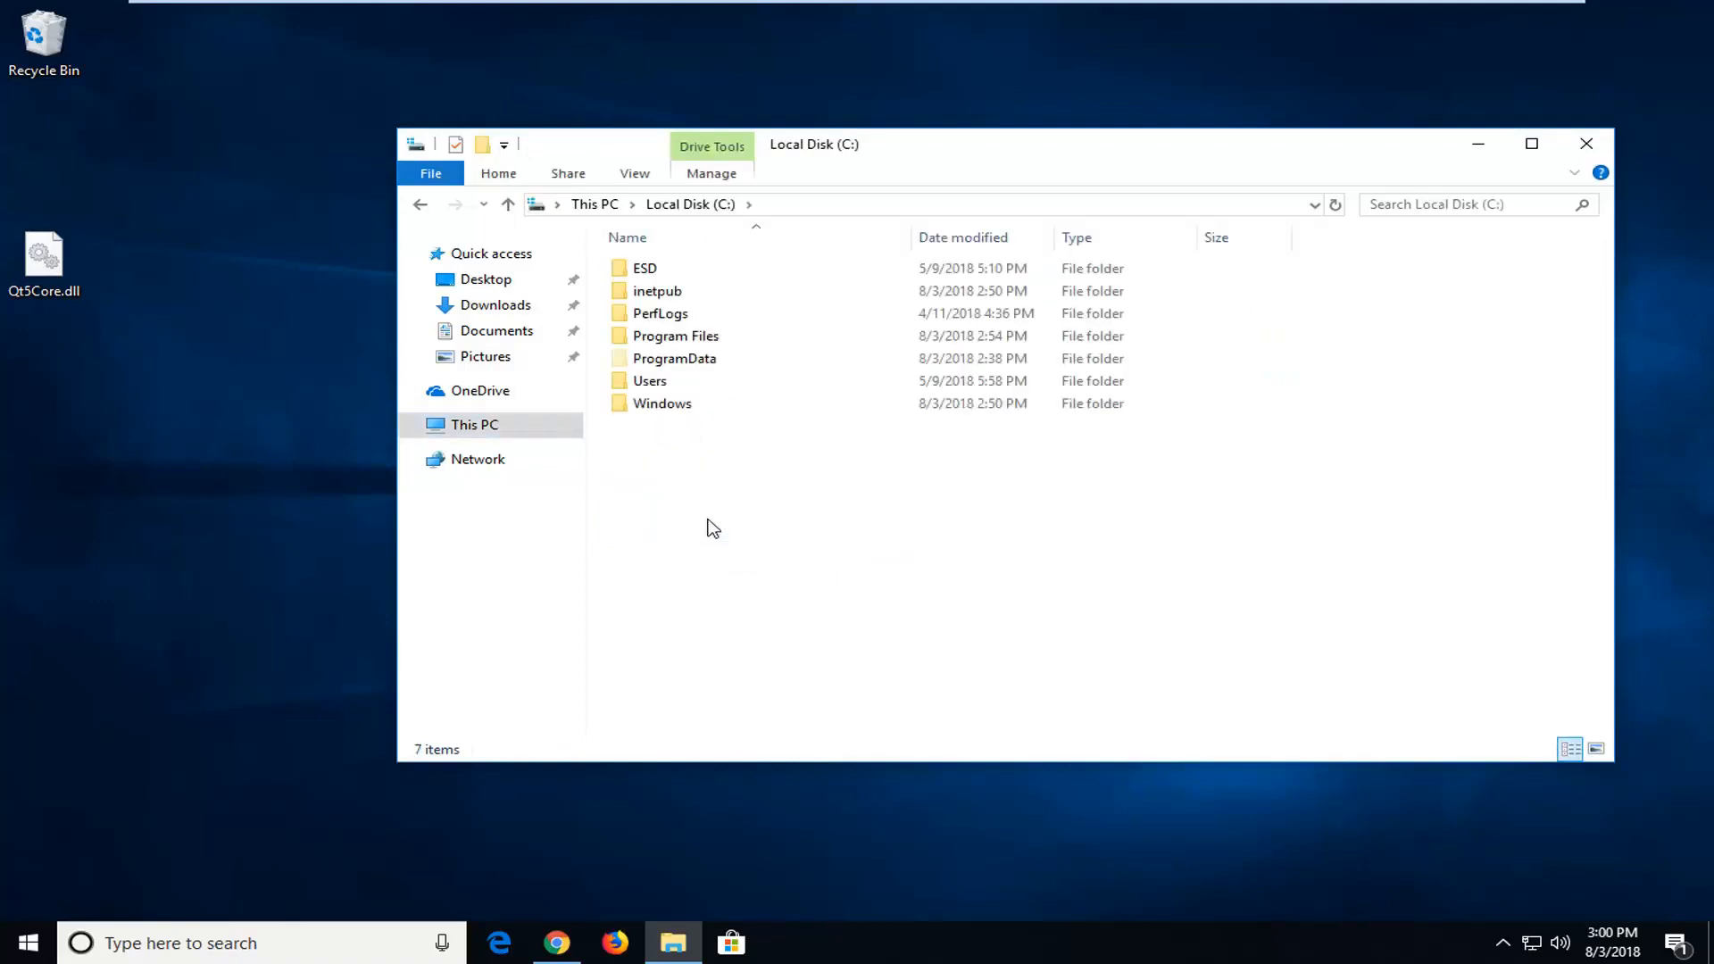
{"action": "left_click", "coordinate": [661, 404]}
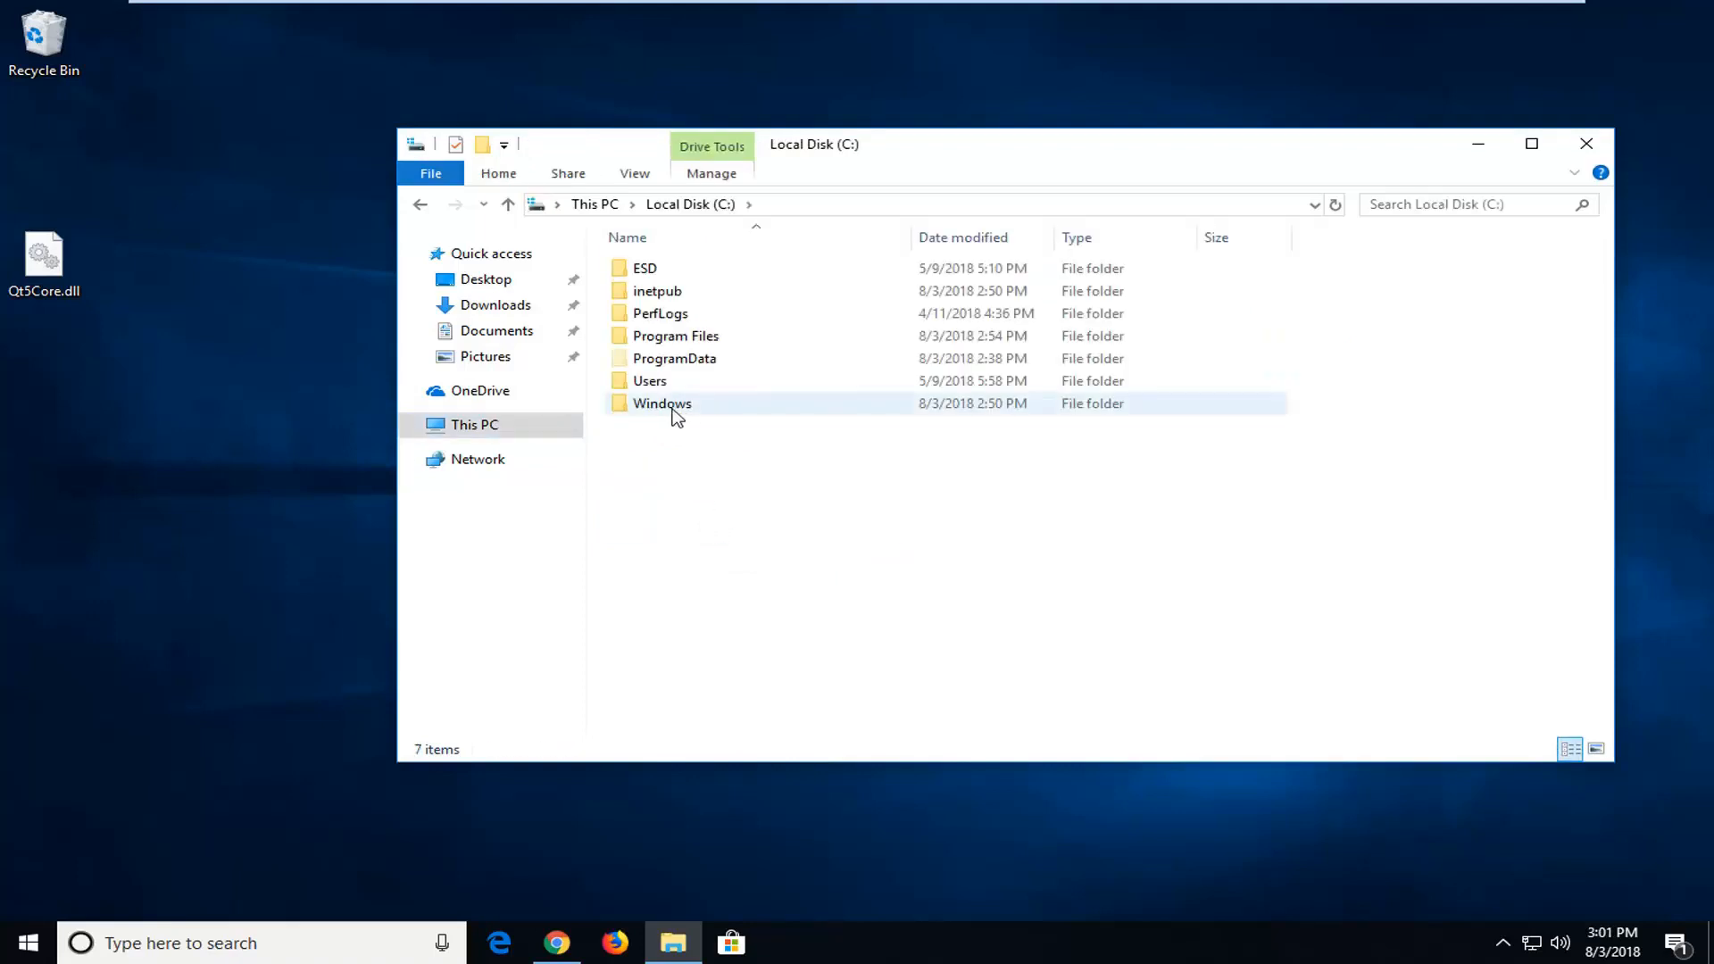
{"action": "double_click", "coordinate": [661, 401]}
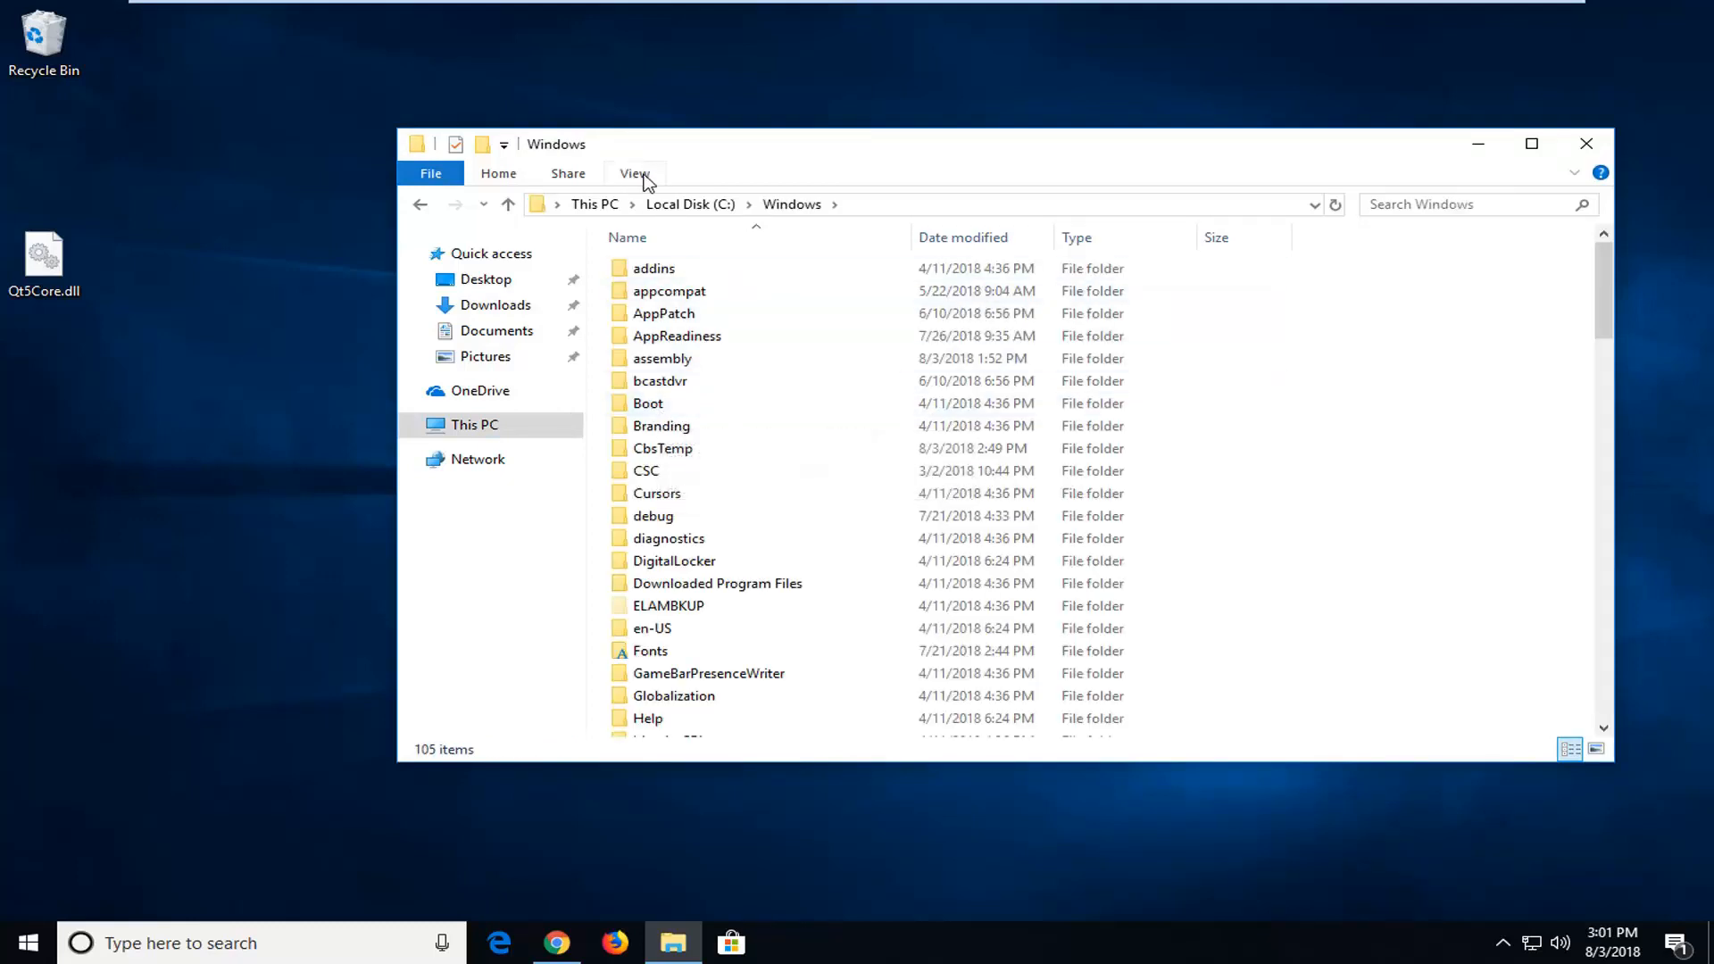
{"action": "left_click", "coordinate": [634, 173]}
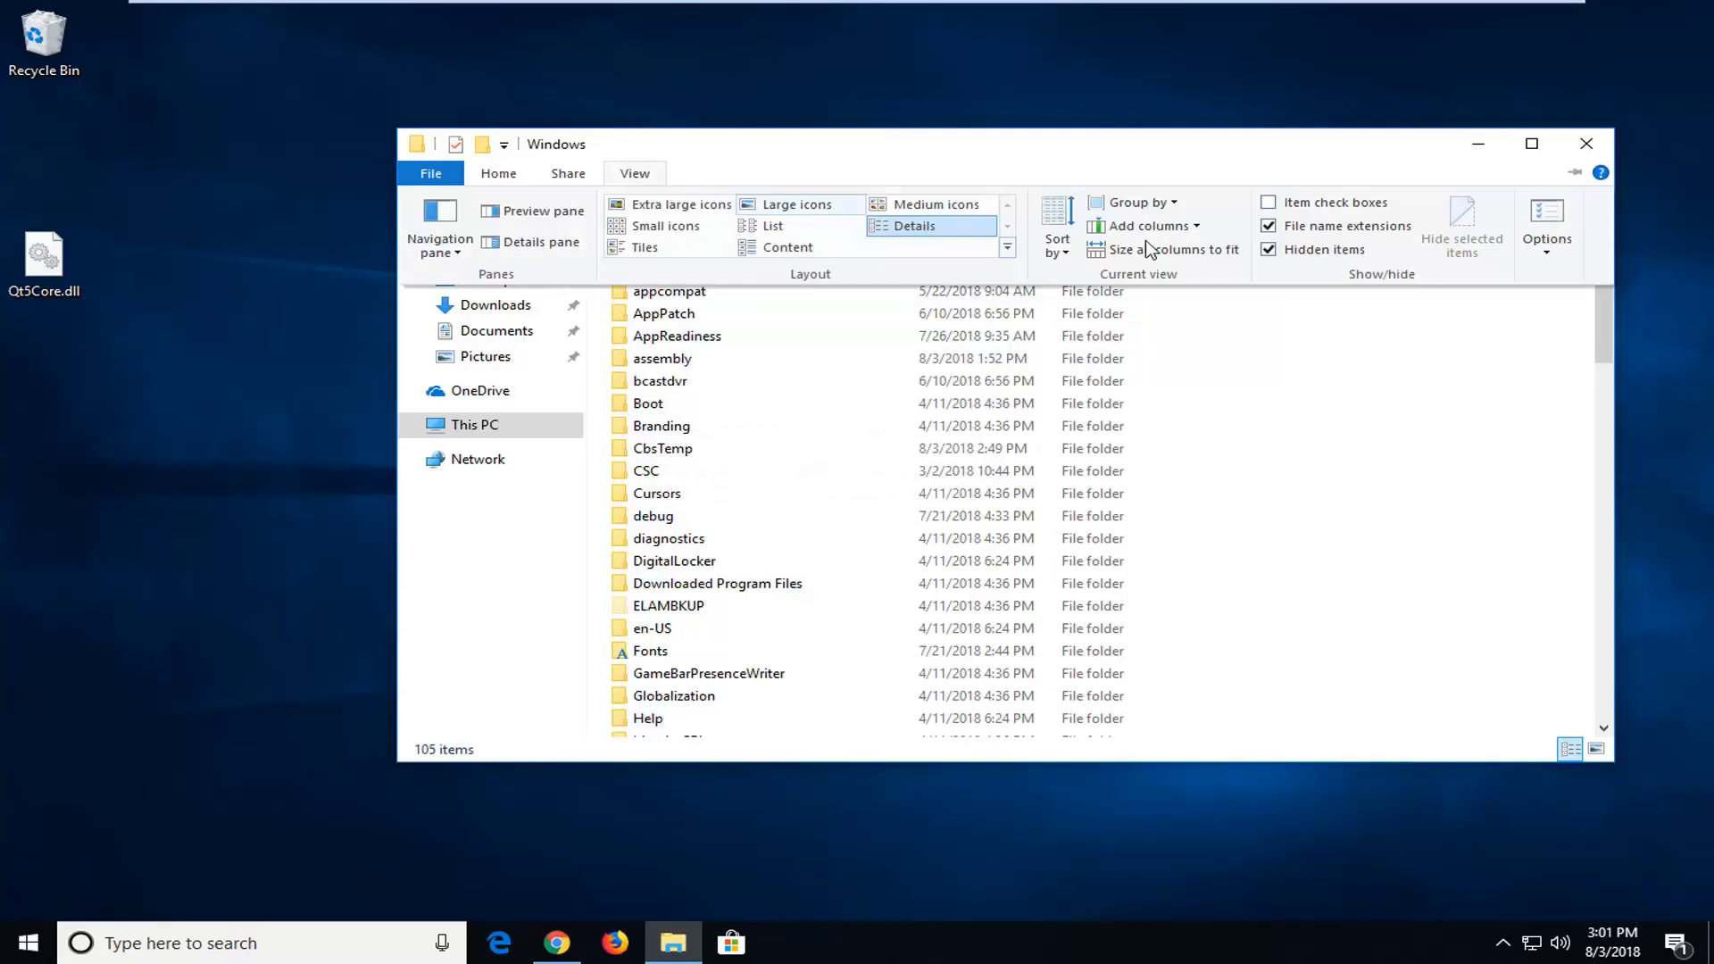
{"action": "left_click", "coordinate": [1547, 225]}
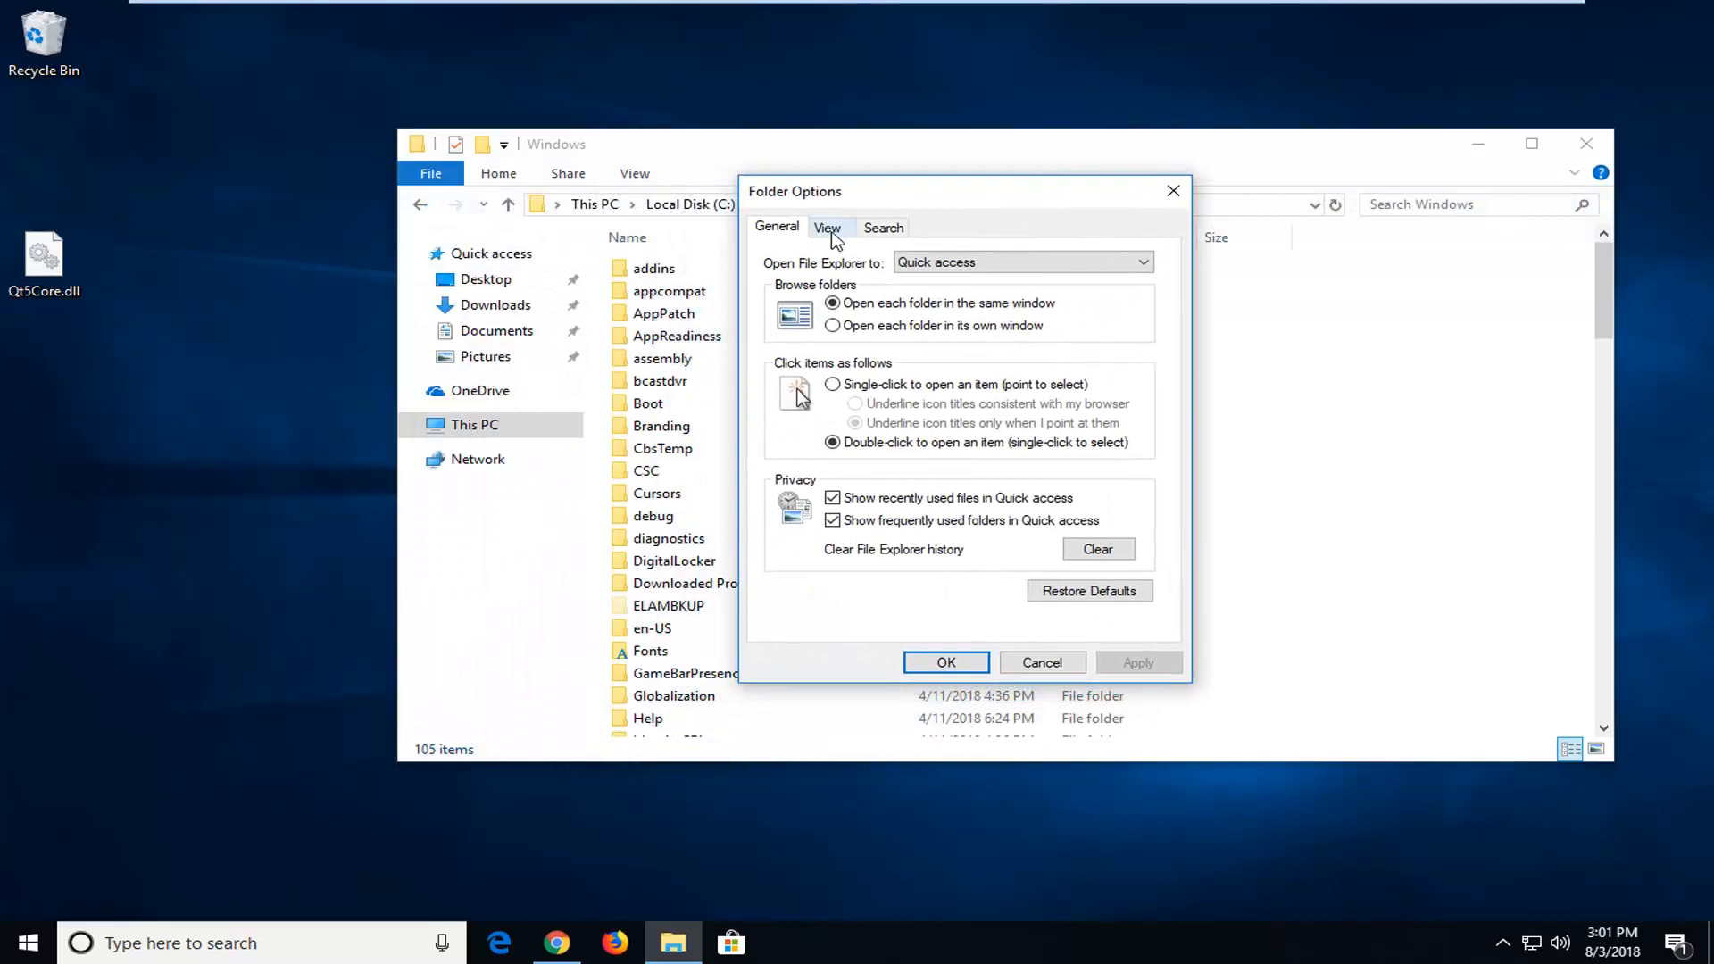
{"action": "left_click", "coordinate": [826, 227]}
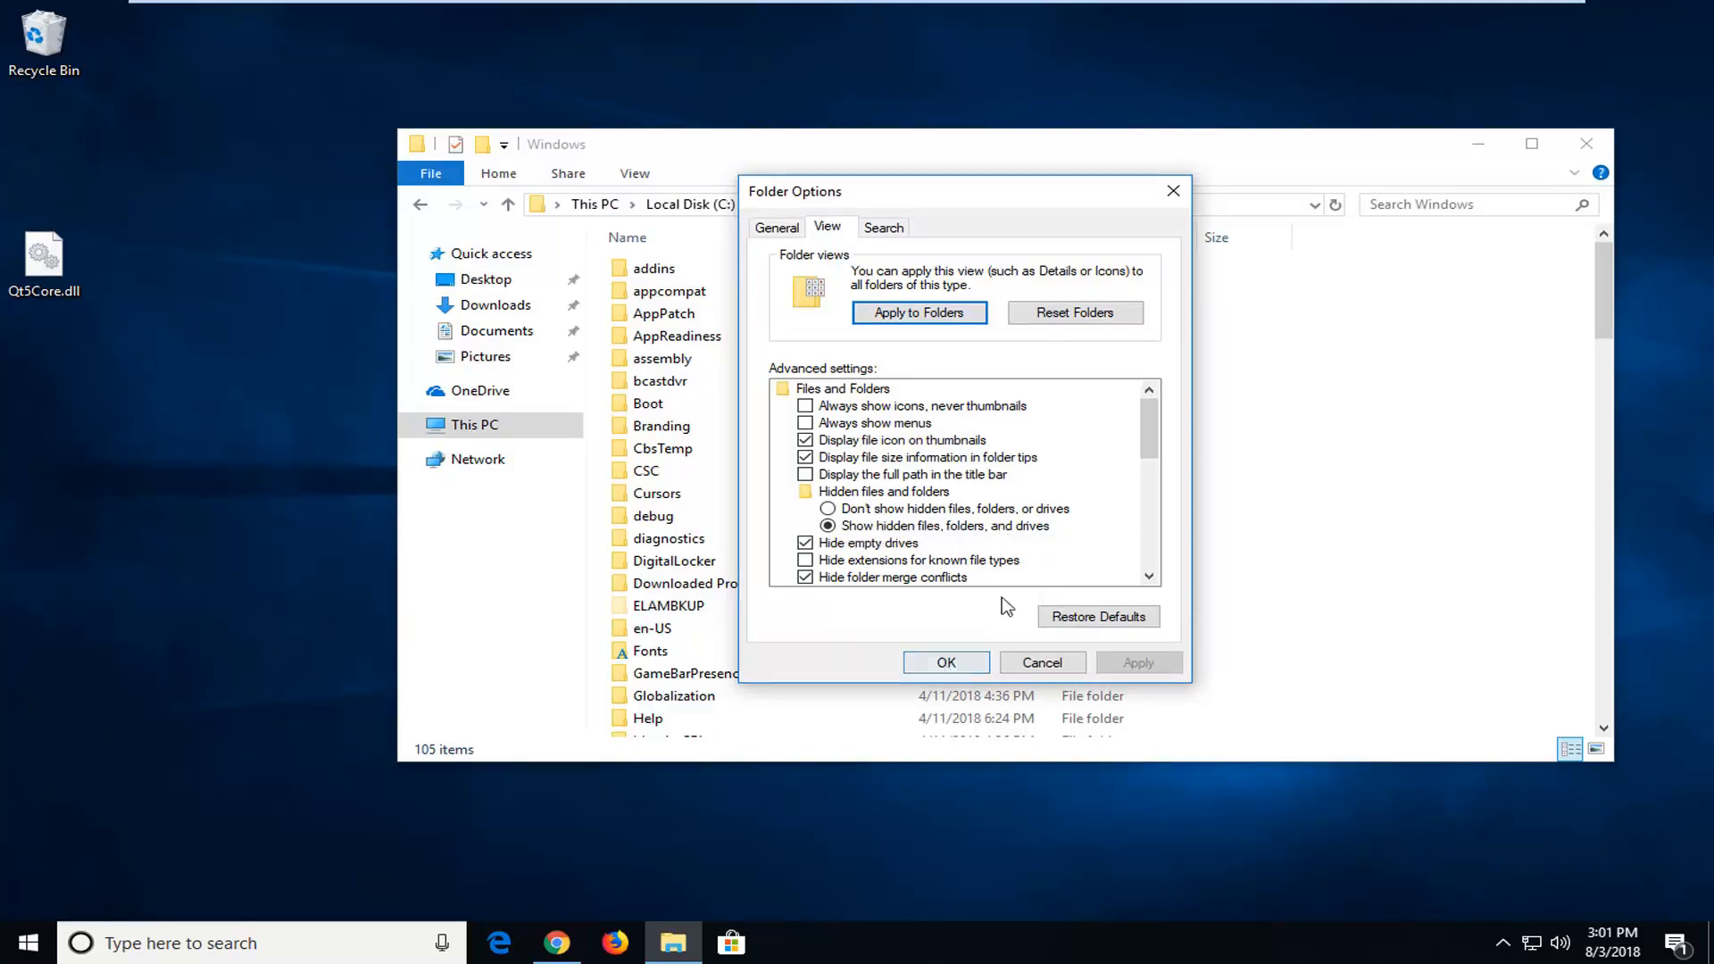
{"action": "left_click", "coordinate": [945, 663]}
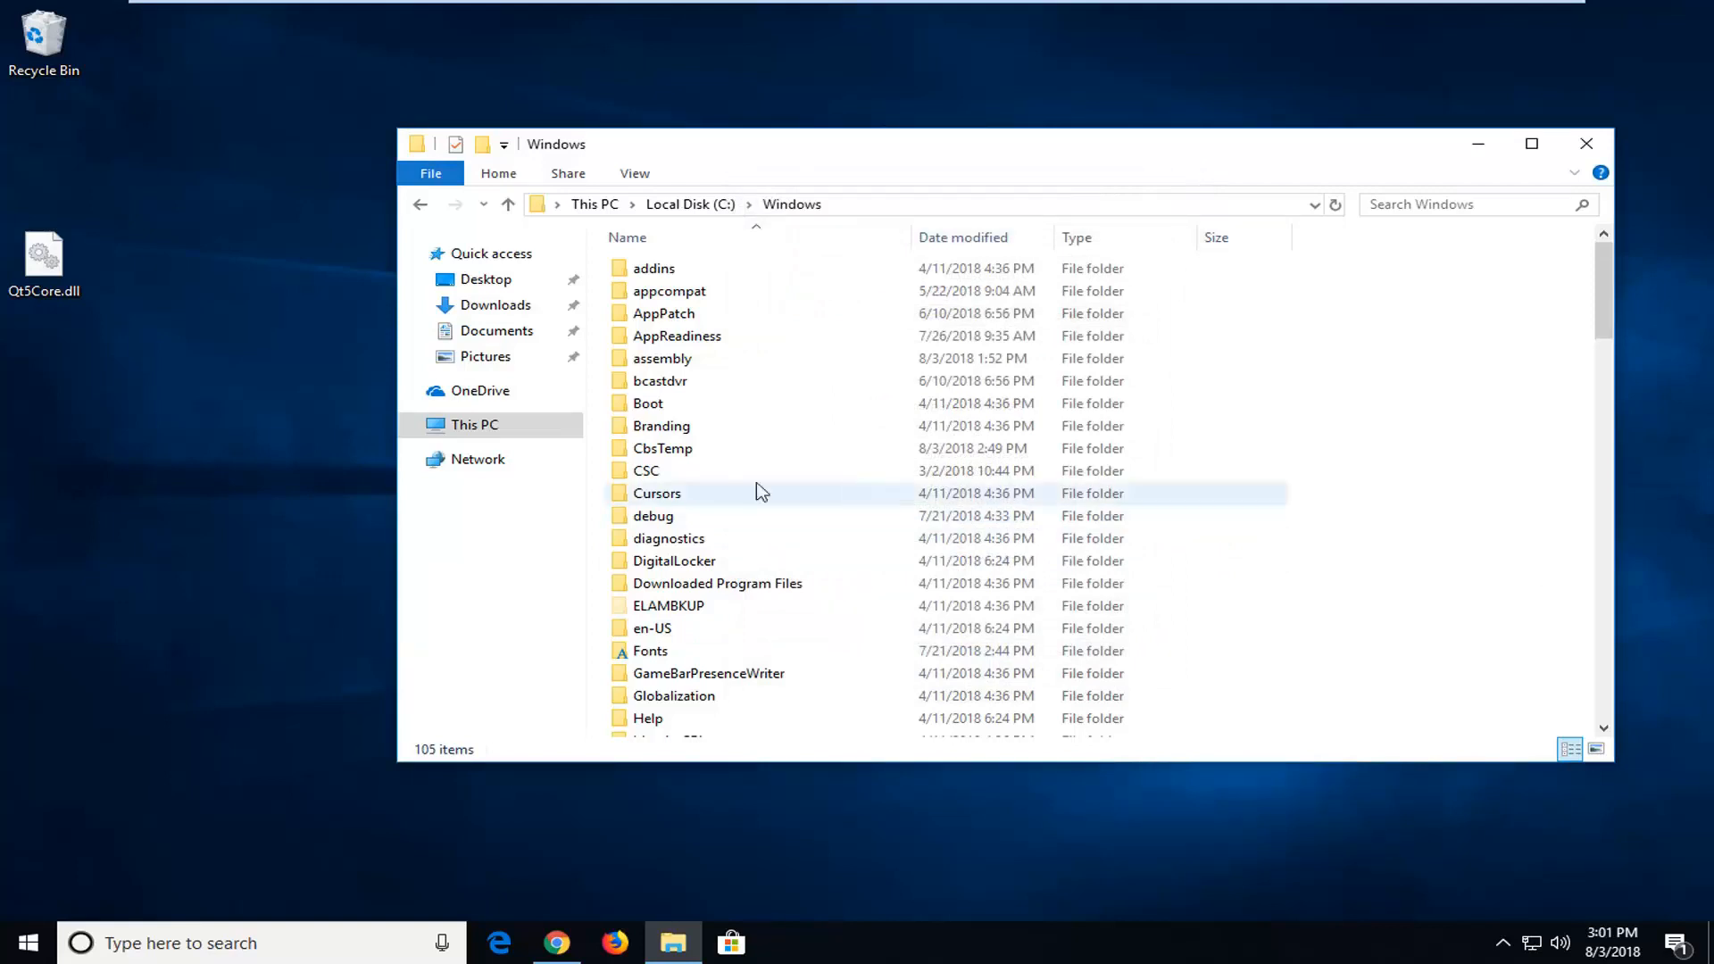
{"action": "mouse_move", "coordinate": [1604, 570]}
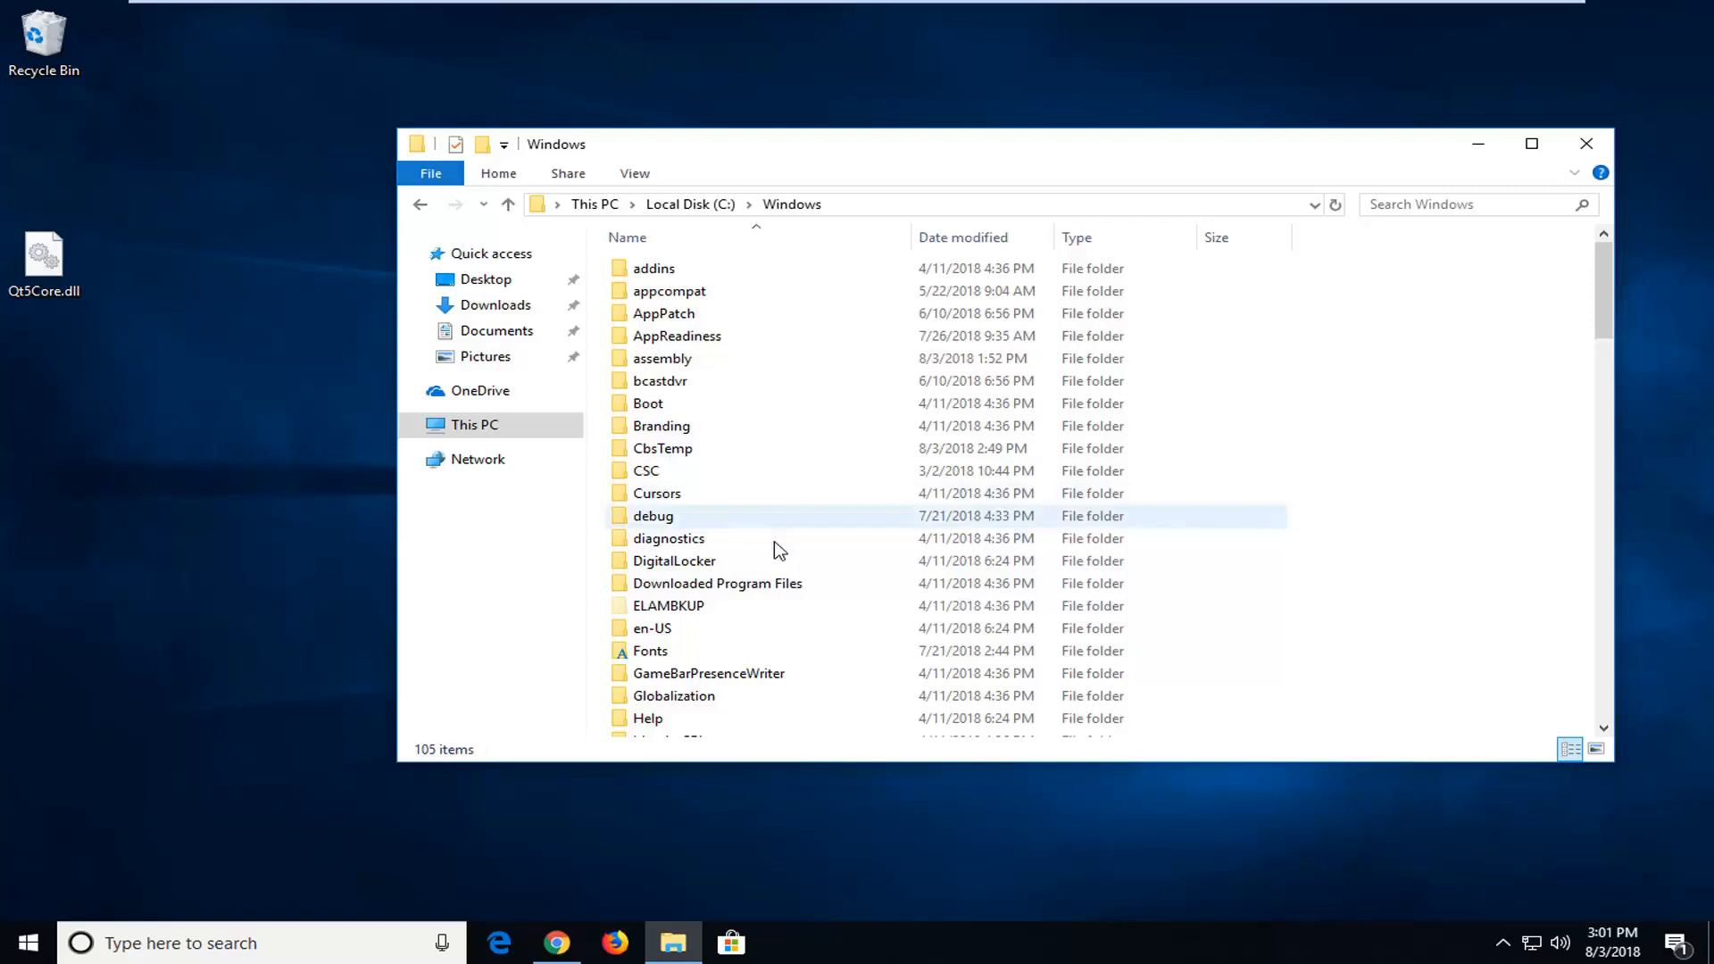
Step: Locate and enter the System32 folder inside Windows
{"action": "scroll", "scroll_direction": "down", "scroll_amount": 3}
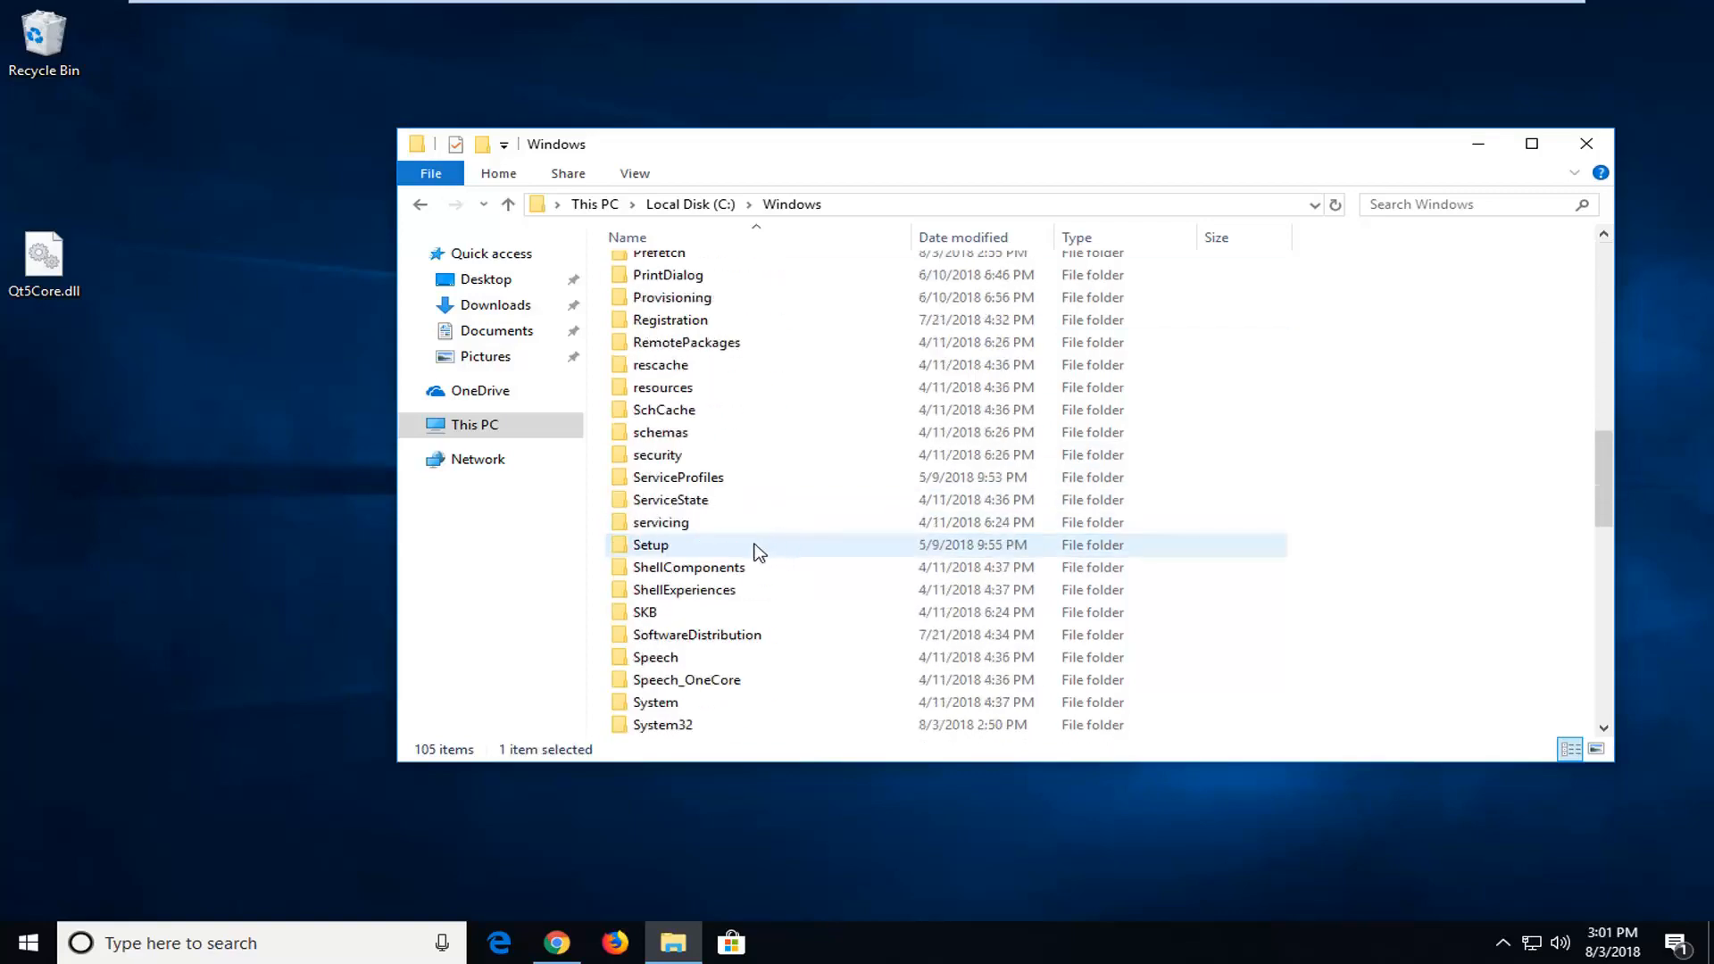
{"action": "left_click", "coordinate": [475, 425]}
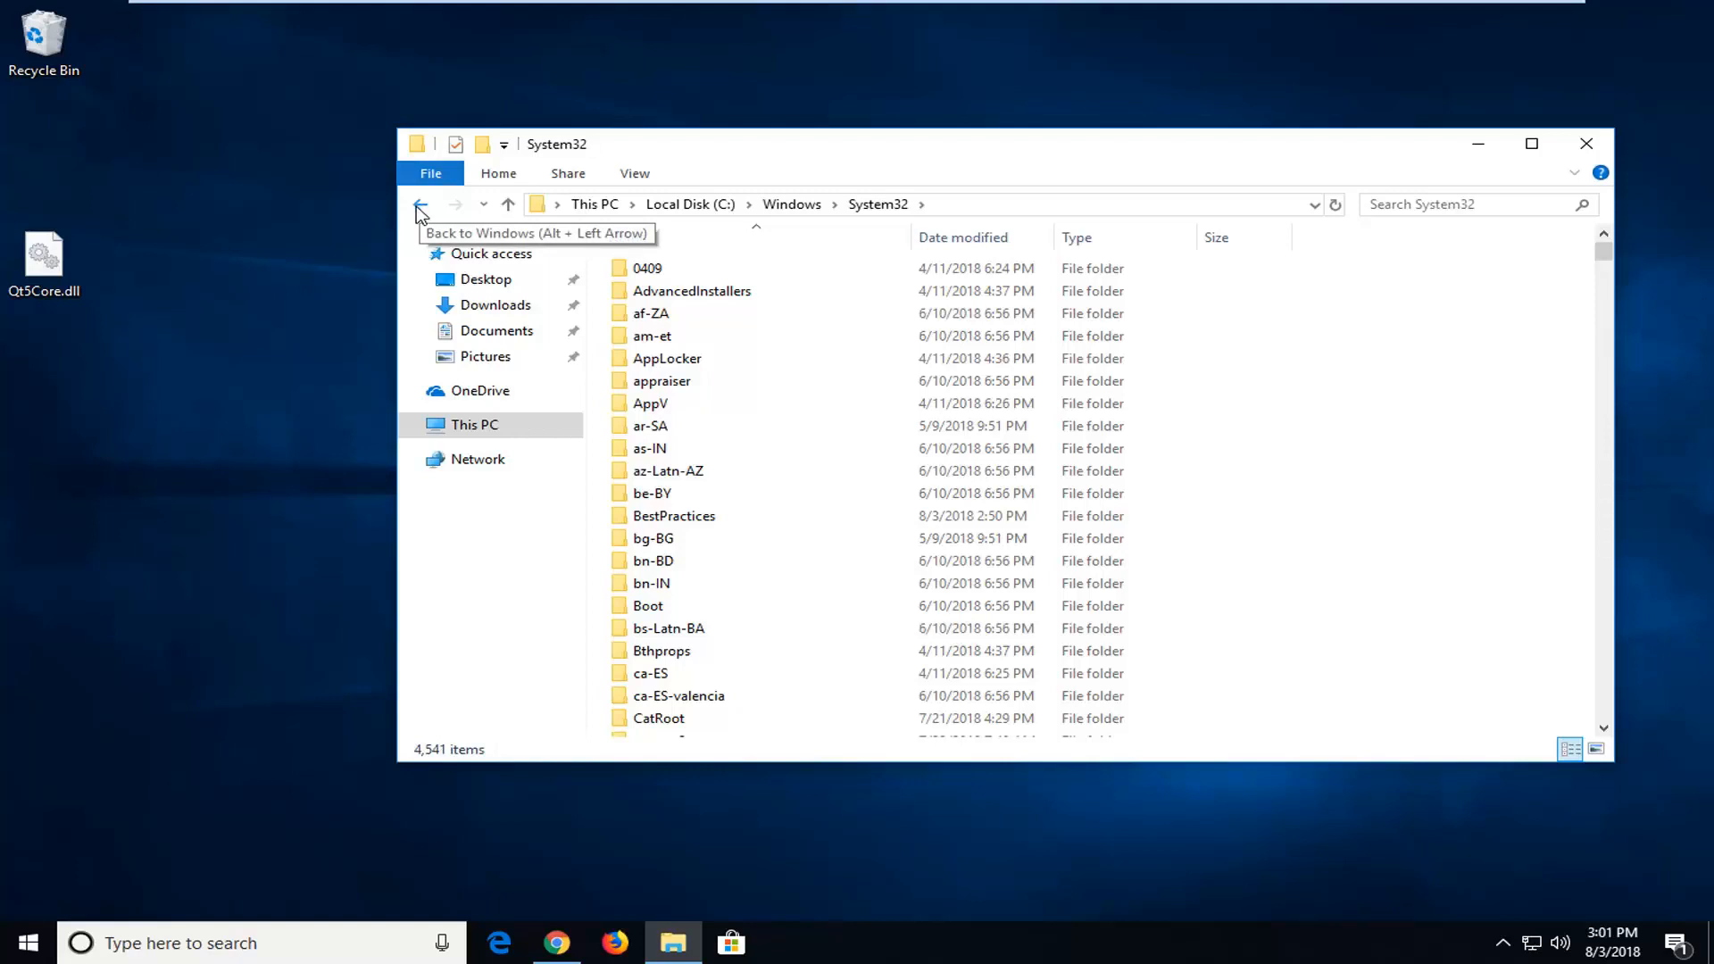
{"action": "left_click", "coordinate": [420, 205]}
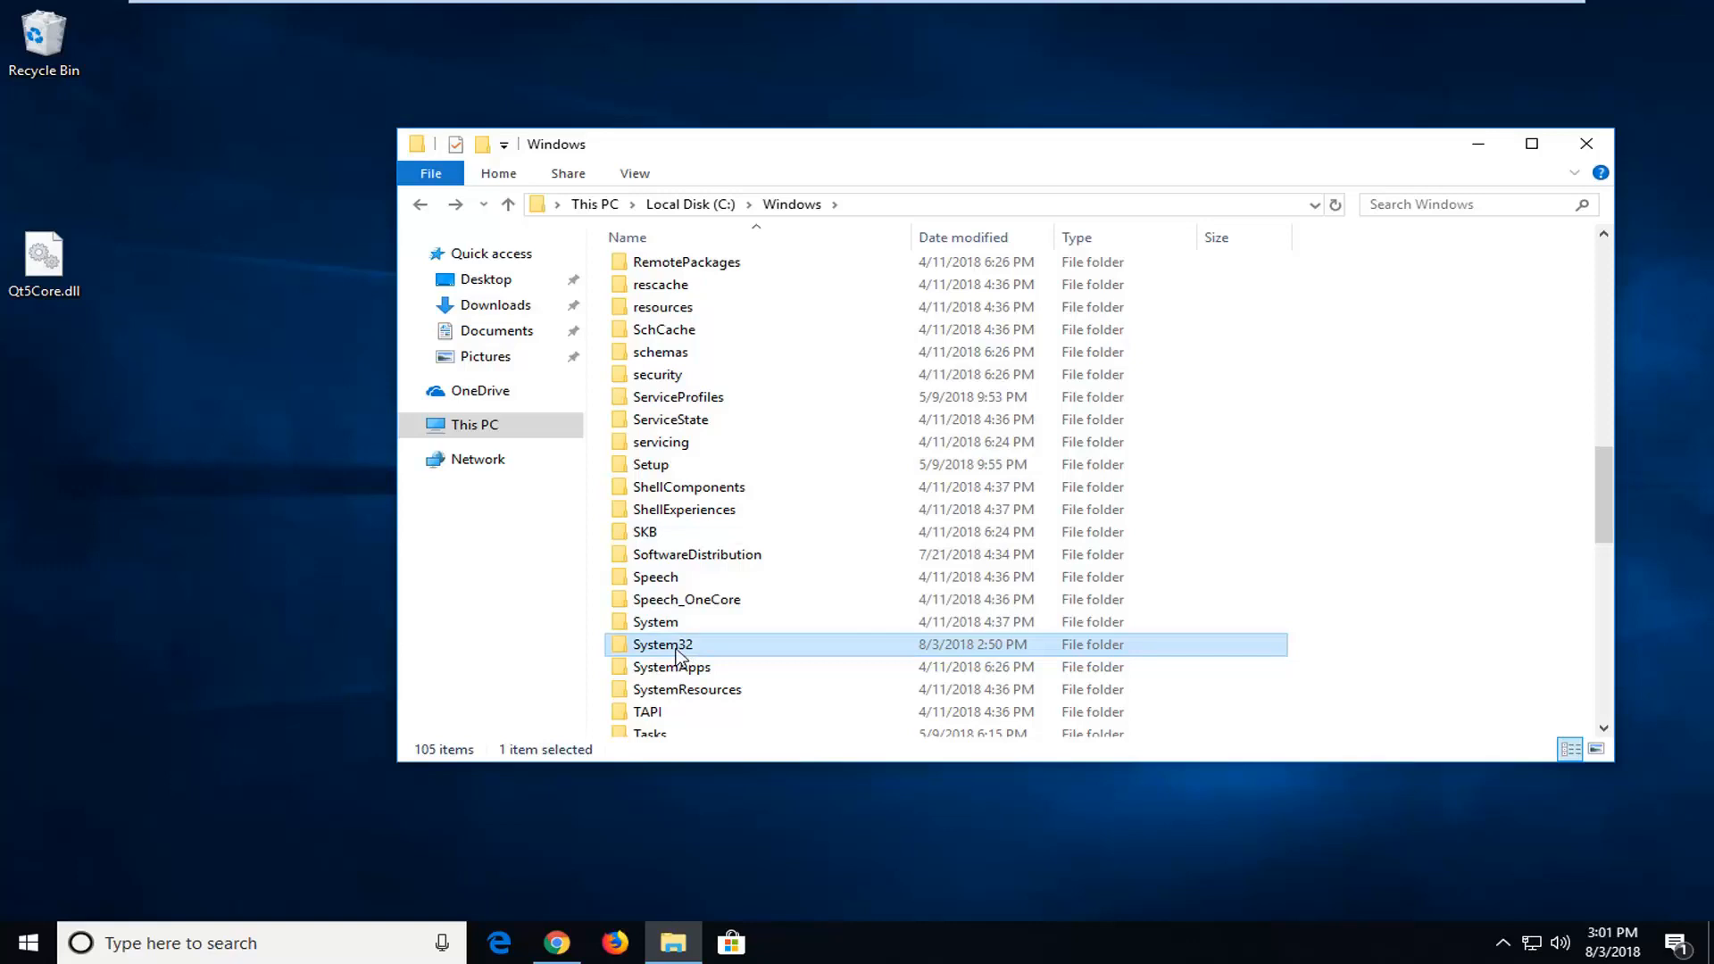
{"action": "mouse_move", "coordinate": [686, 654]}
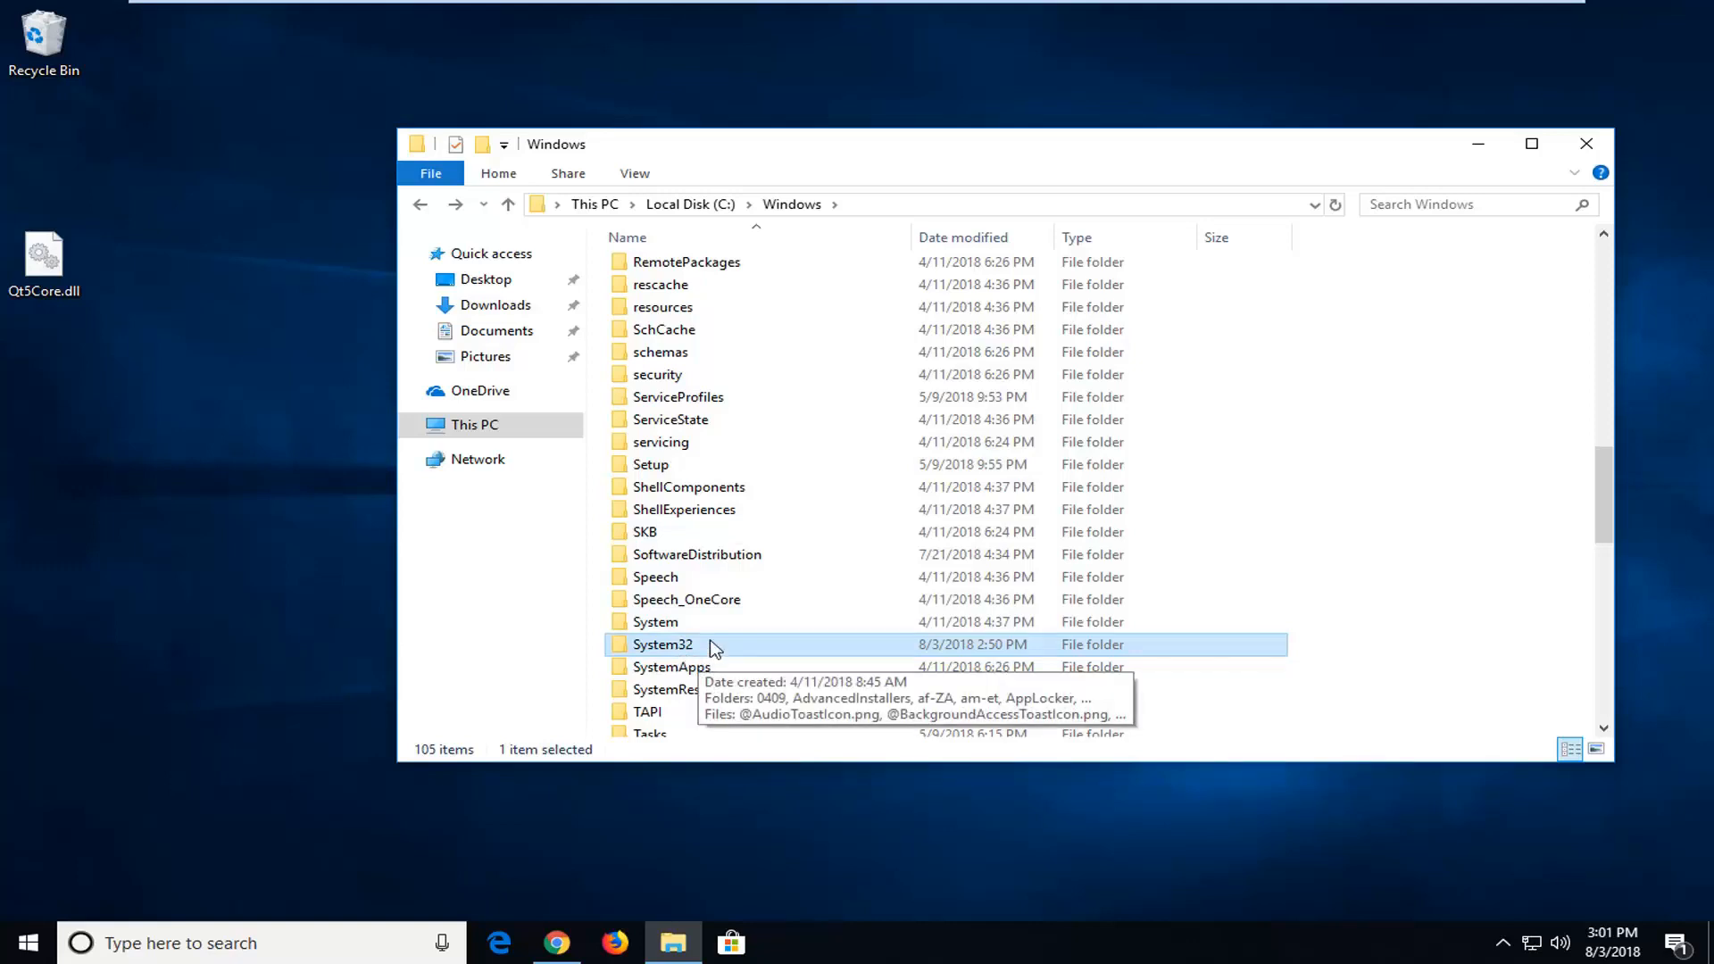
{"action": "mouse_move", "coordinate": [720, 646]}
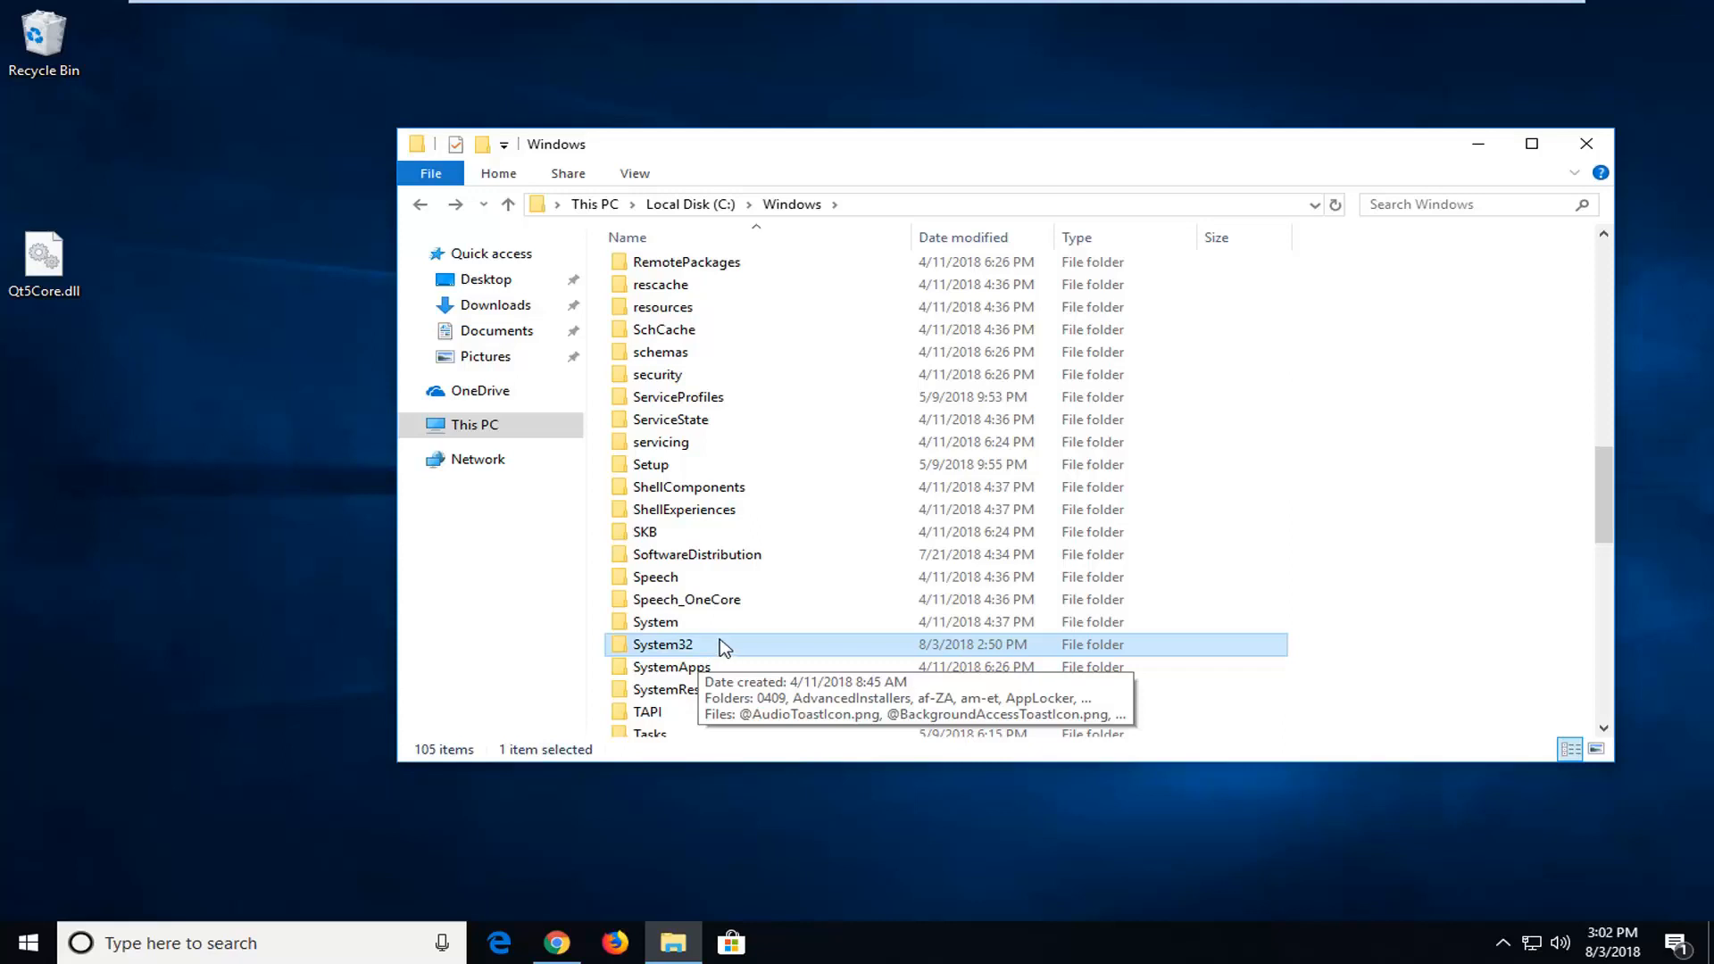
{"action": "double_click", "coordinate": [665, 645]}
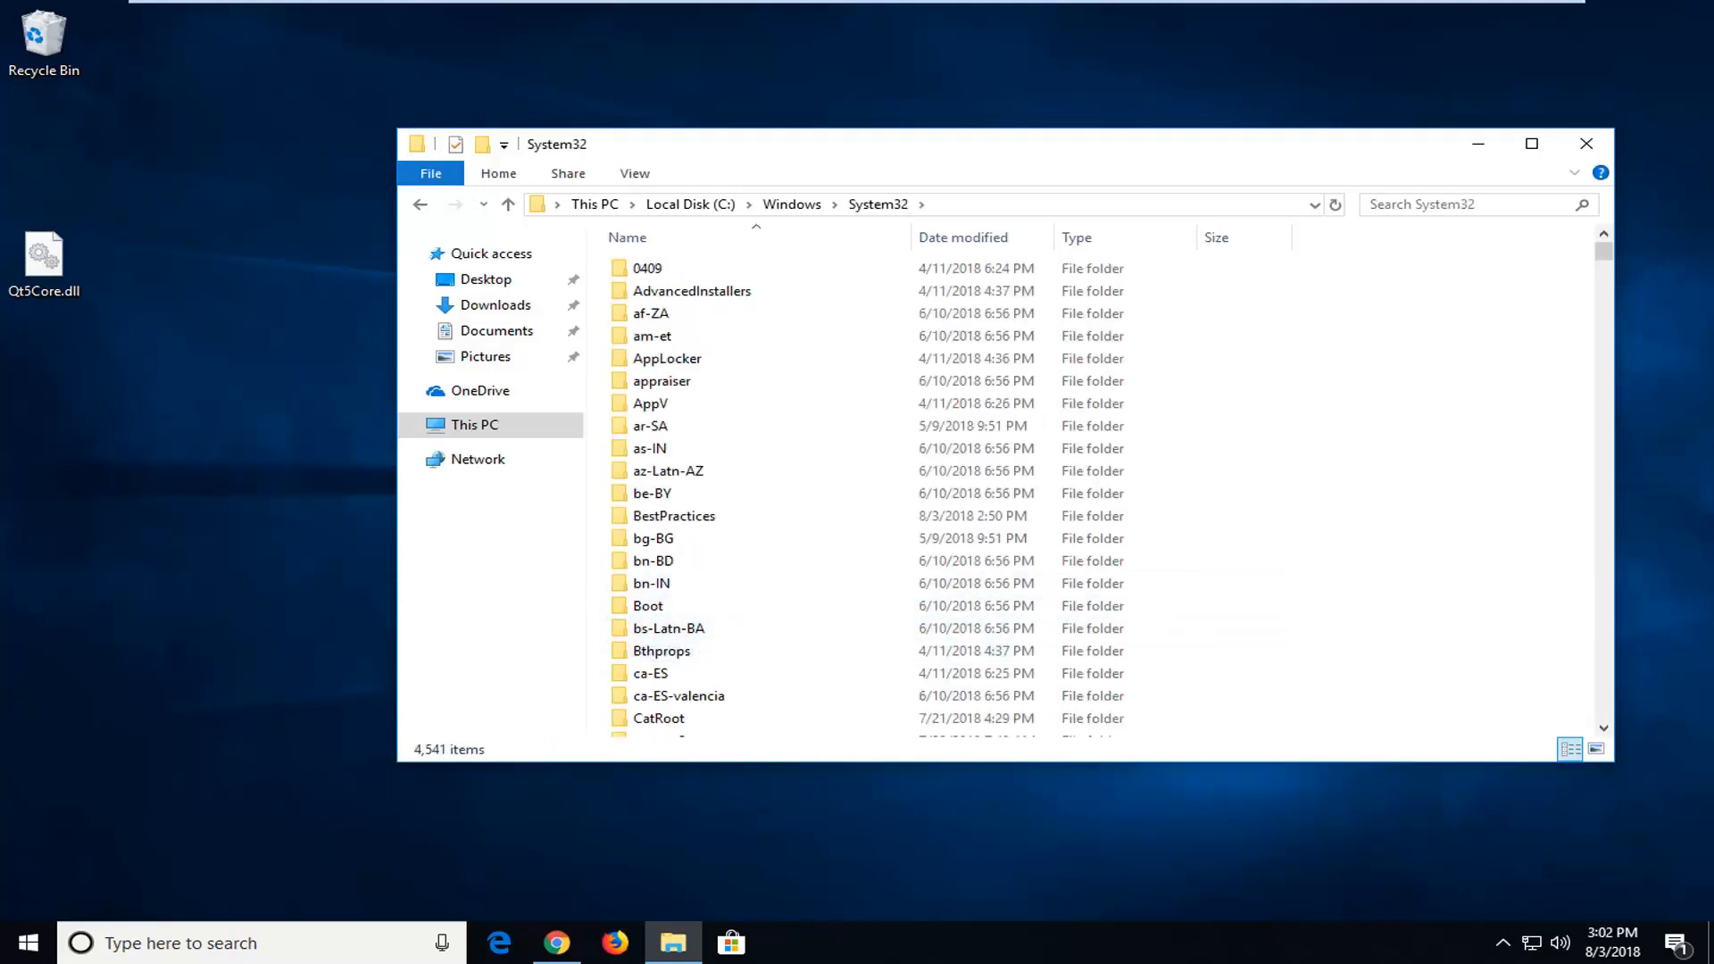
{"action": "mouse_move", "coordinate": [50, 262]}
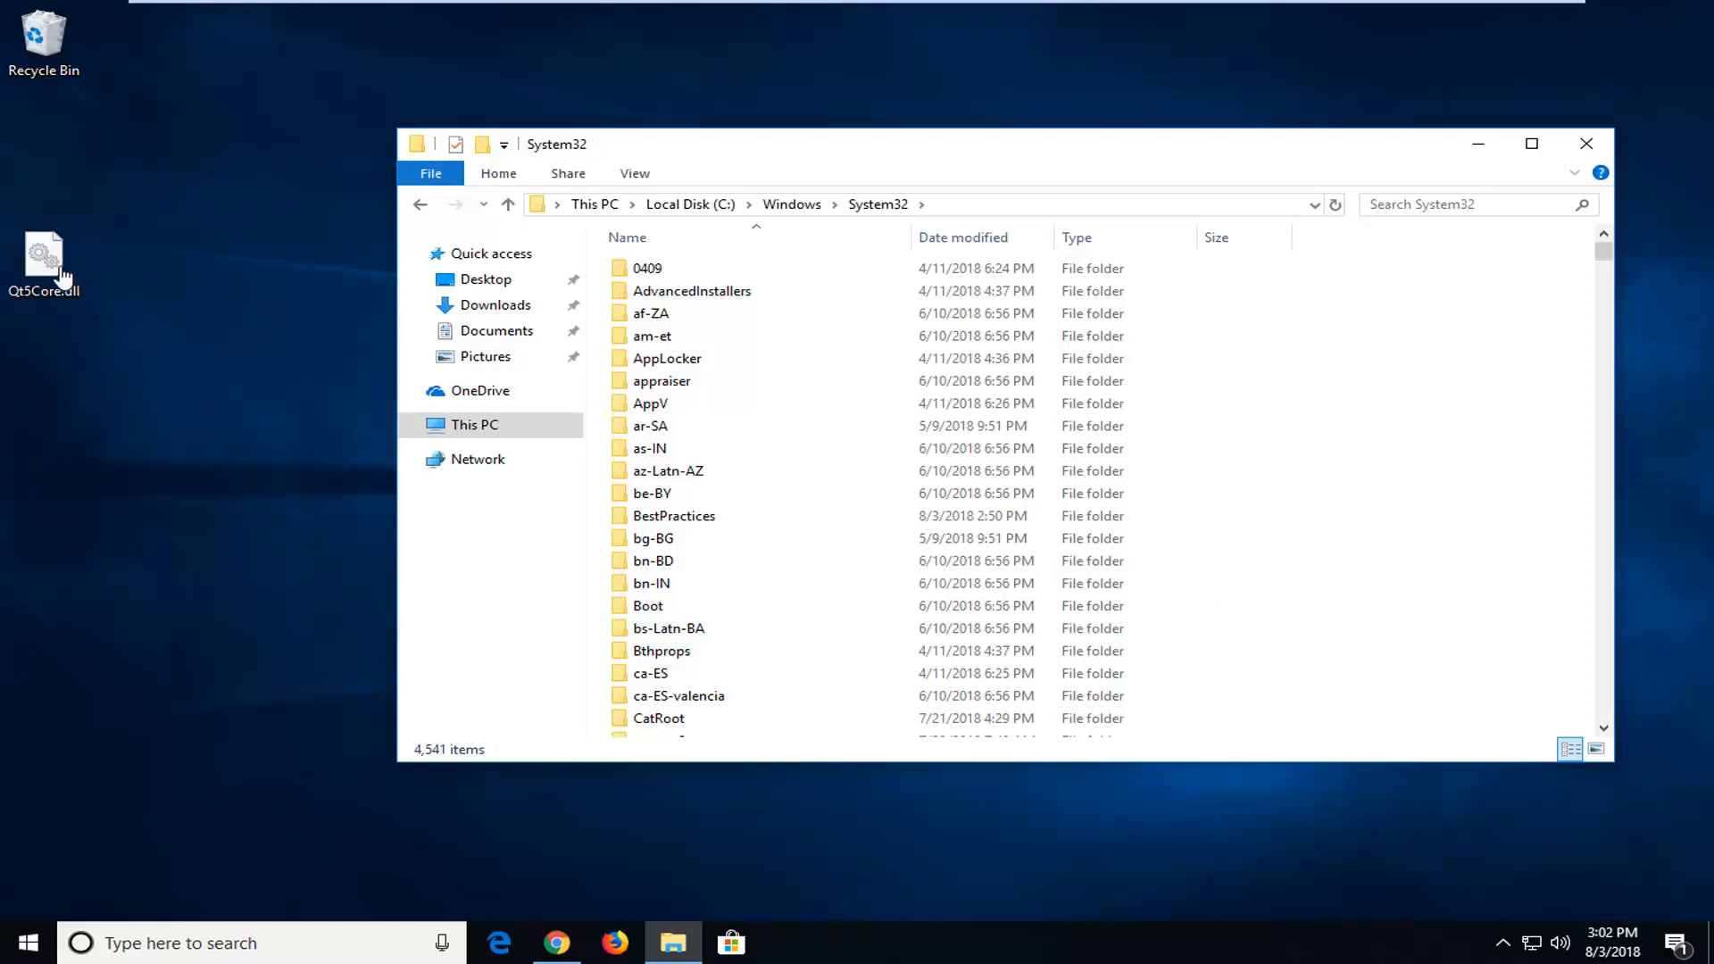
Step: Drag Qt5Core.dll from the desktop into System32, grant administrator permission, and close Explorer
{"action": "left_click_drag", "start_coordinate": [43, 263], "coordinate": [68, 268]}
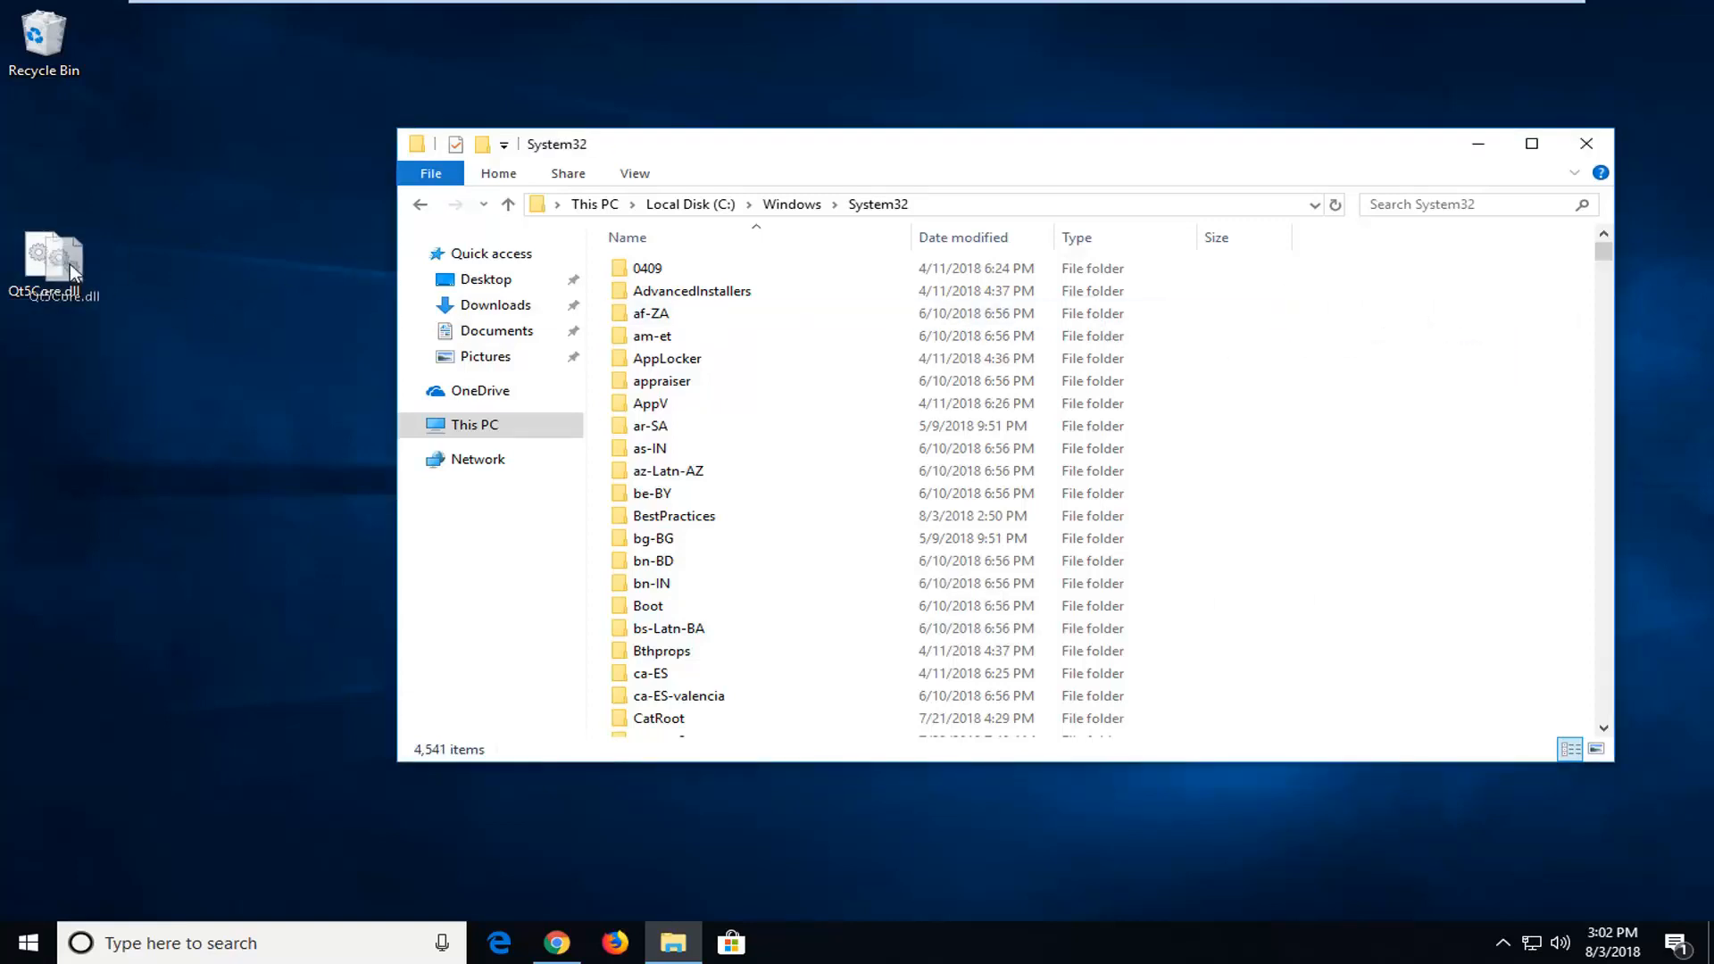
{"action": "left_click_drag", "start_coordinate": [56, 257], "coordinate": [1432, 372]}
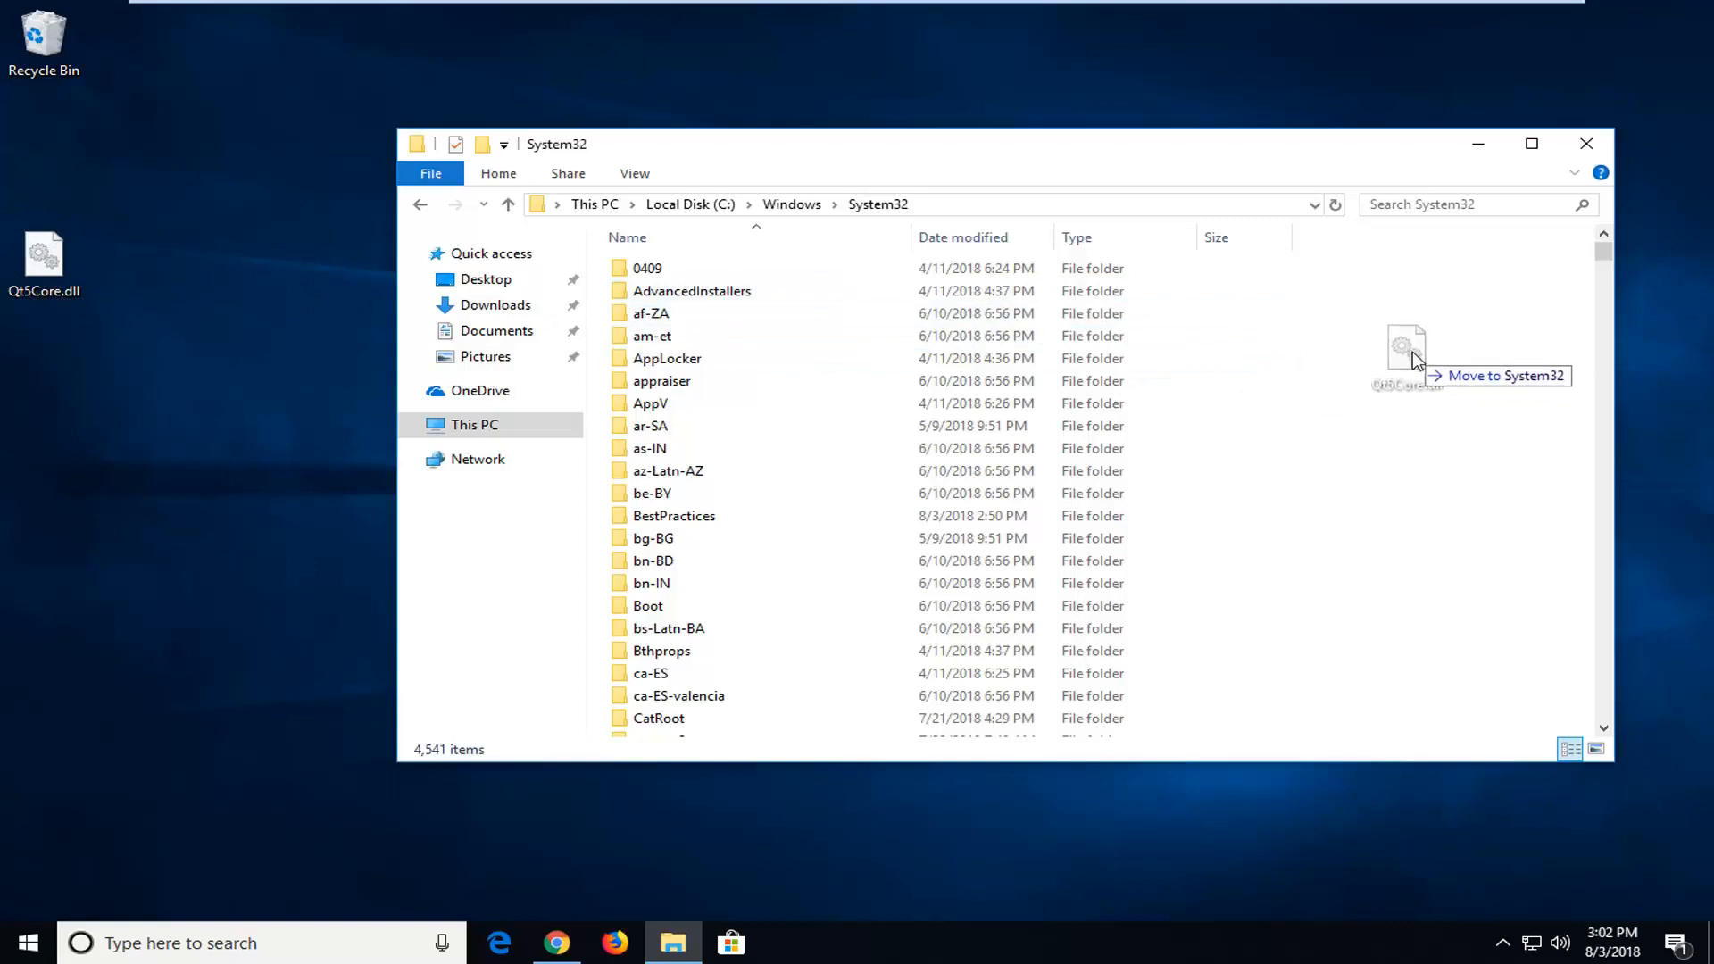
{"action": "left_click_drag", "start_coordinate": [1411, 356], "coordinate": [761, 560]}
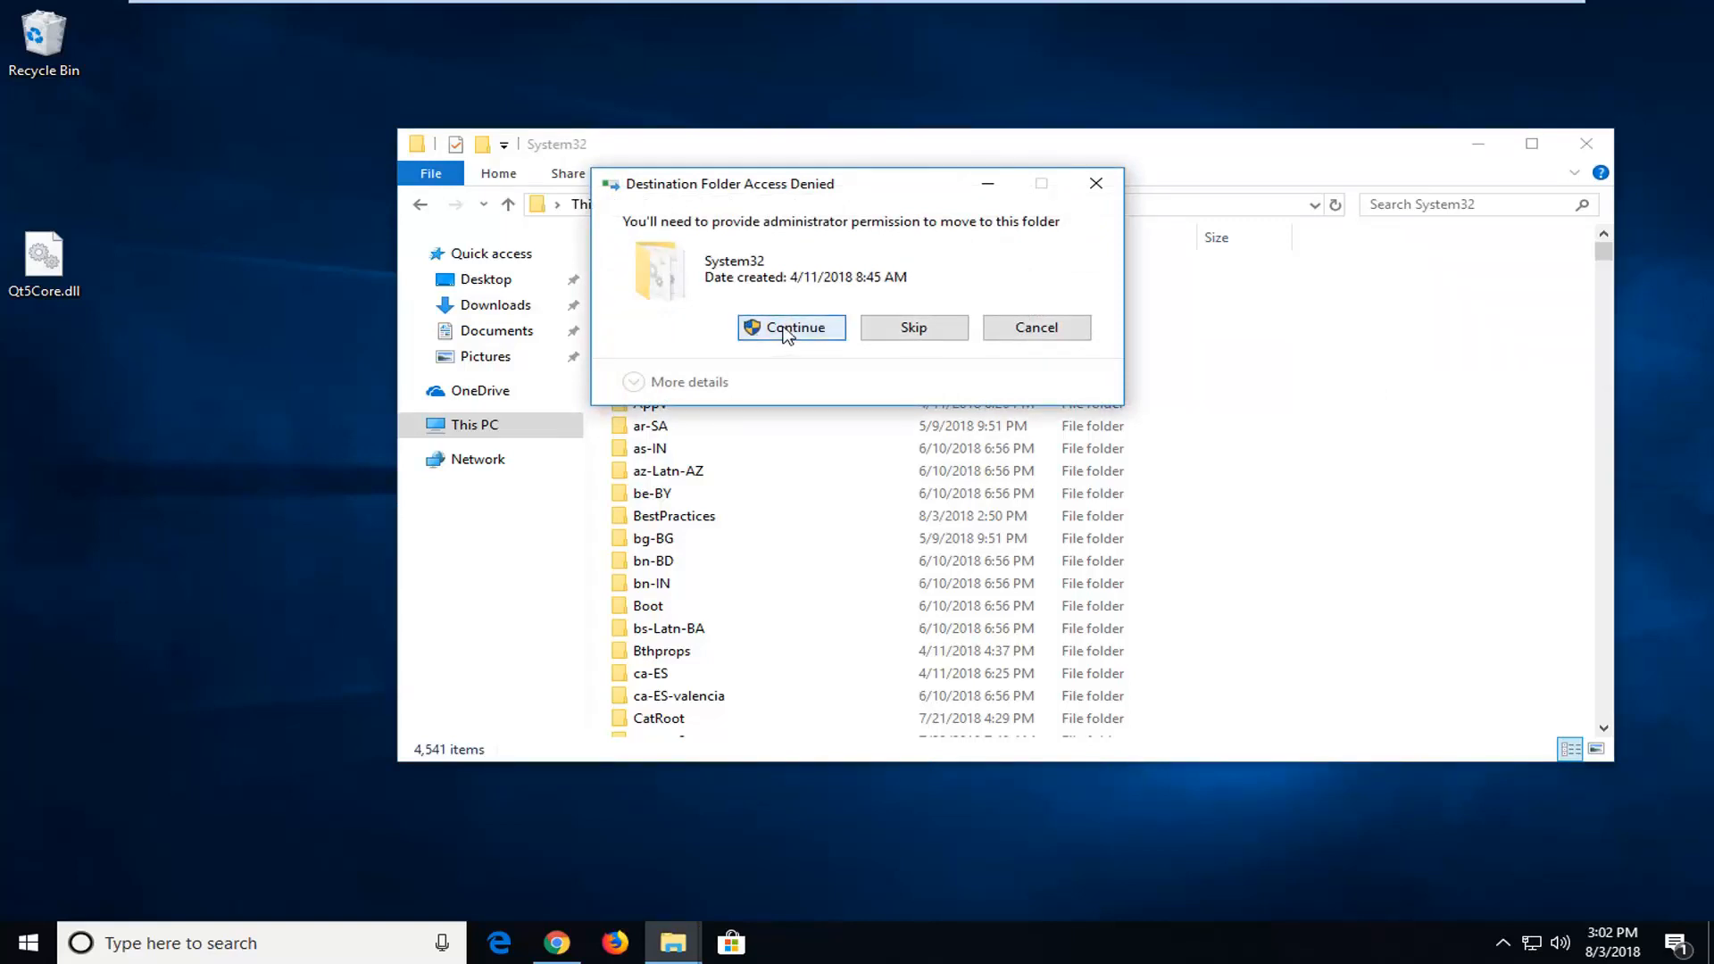
{"action": "left_click", "coordinate": [791, 329]}
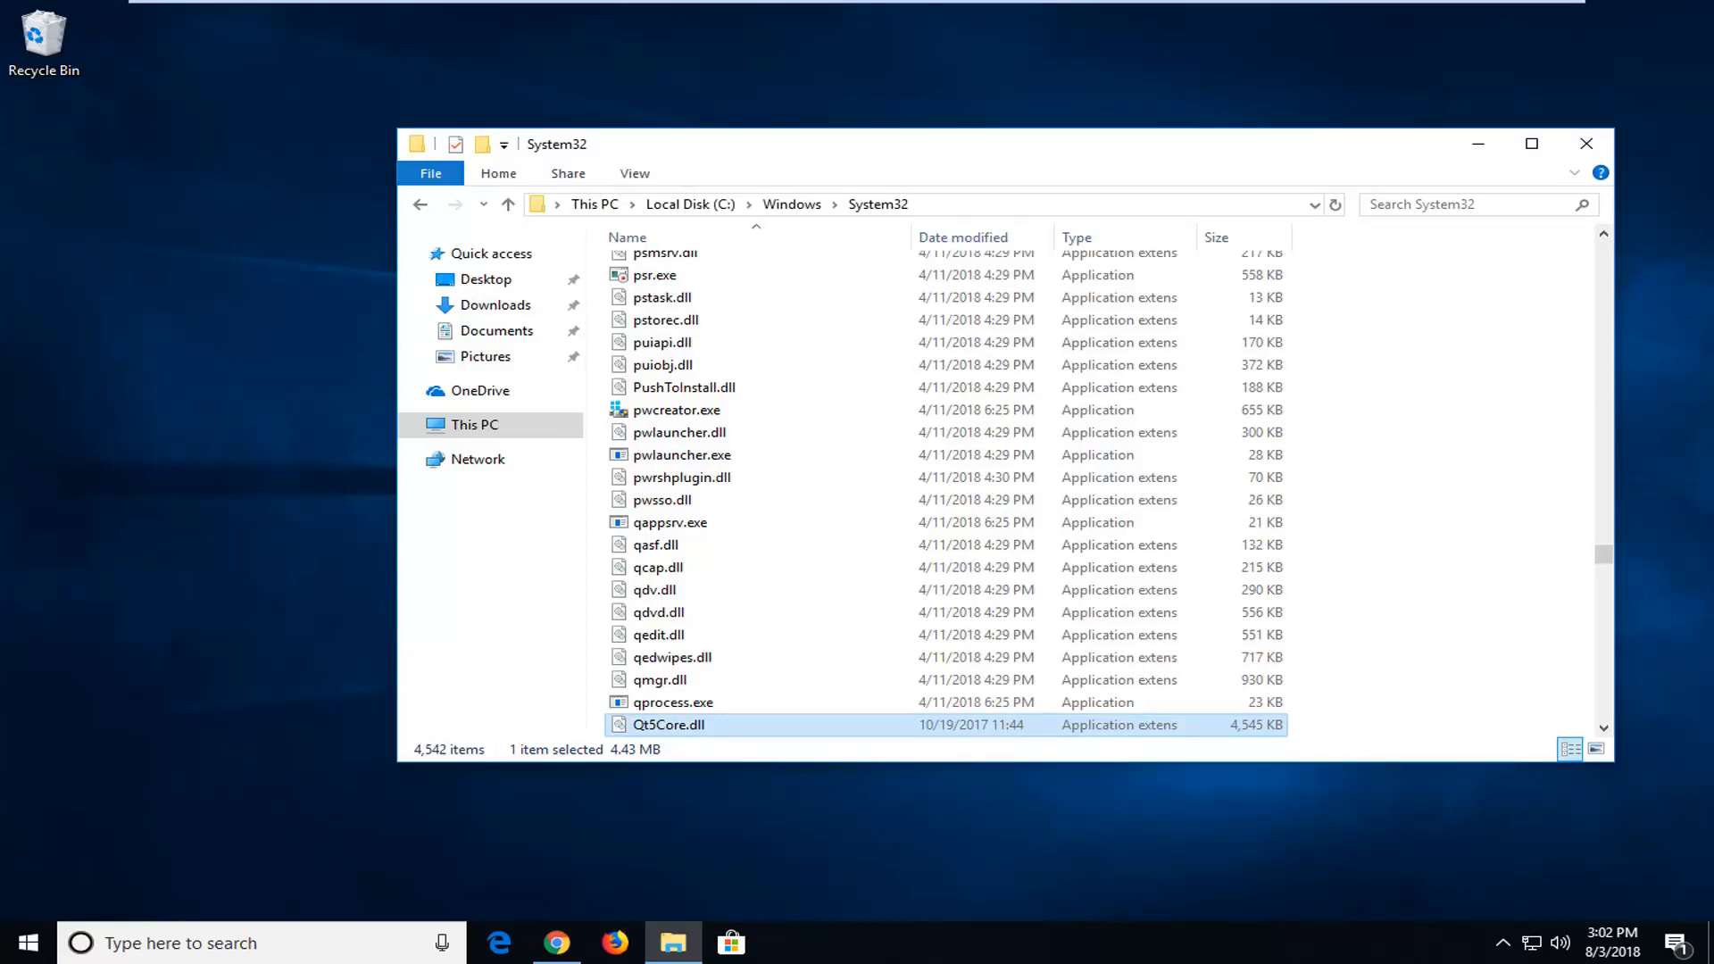
{"action": "left_click", "coordinate": [1583, 143]}
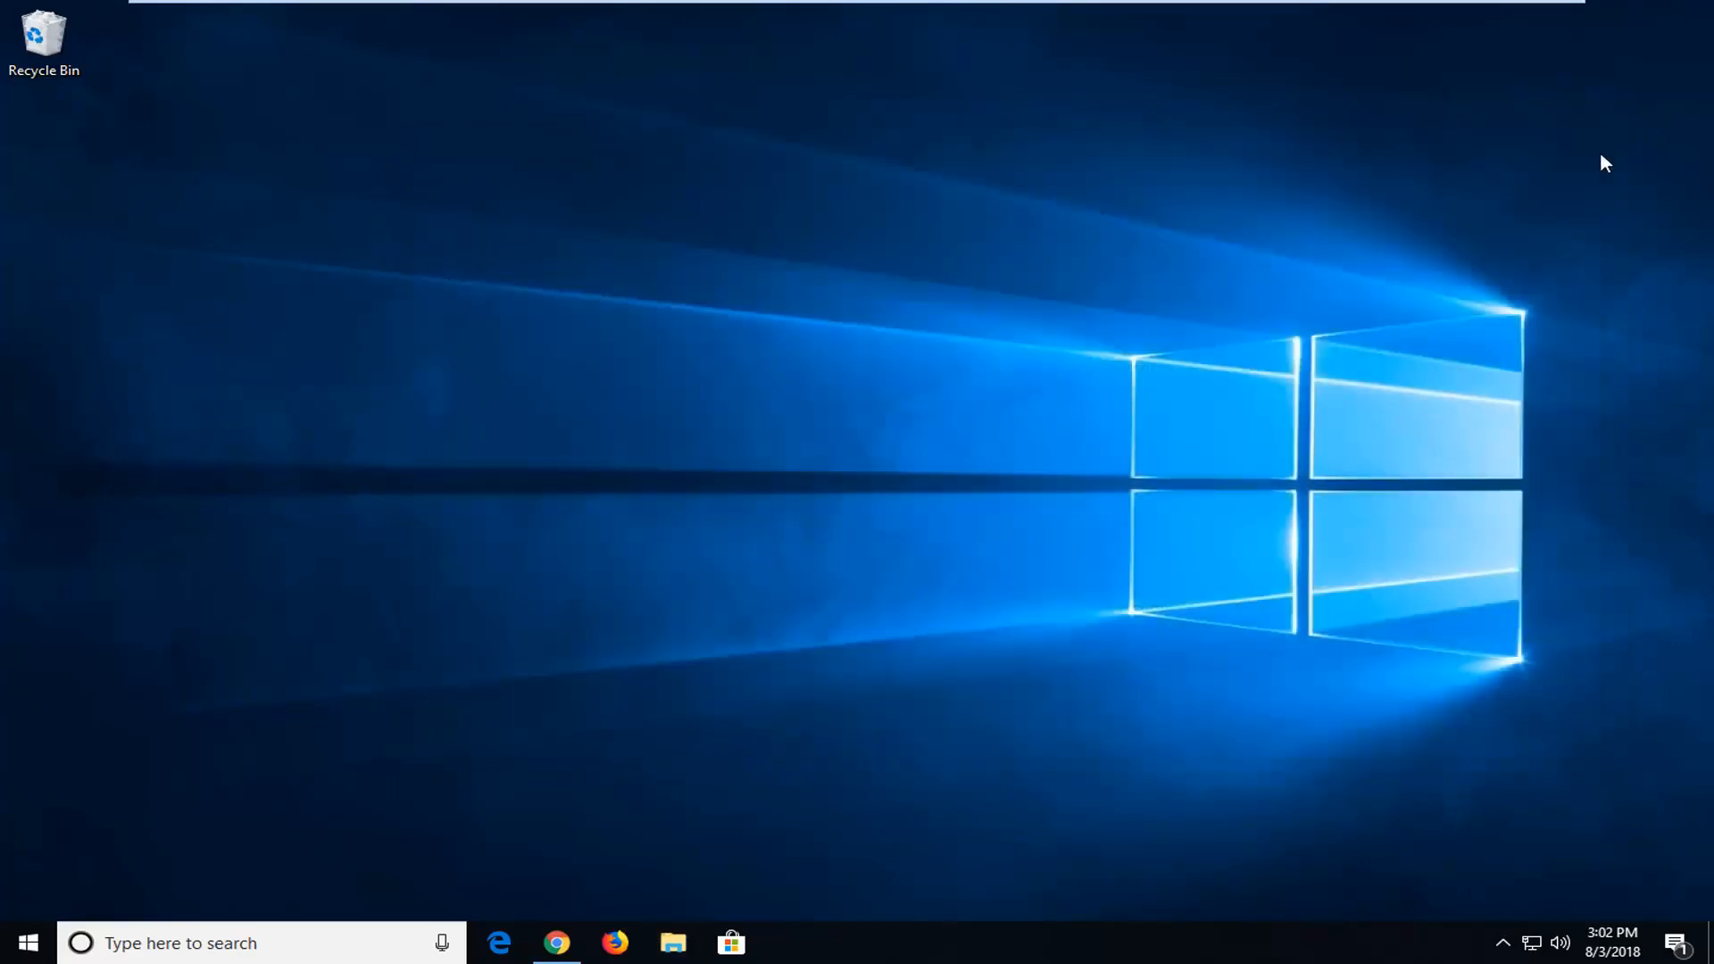